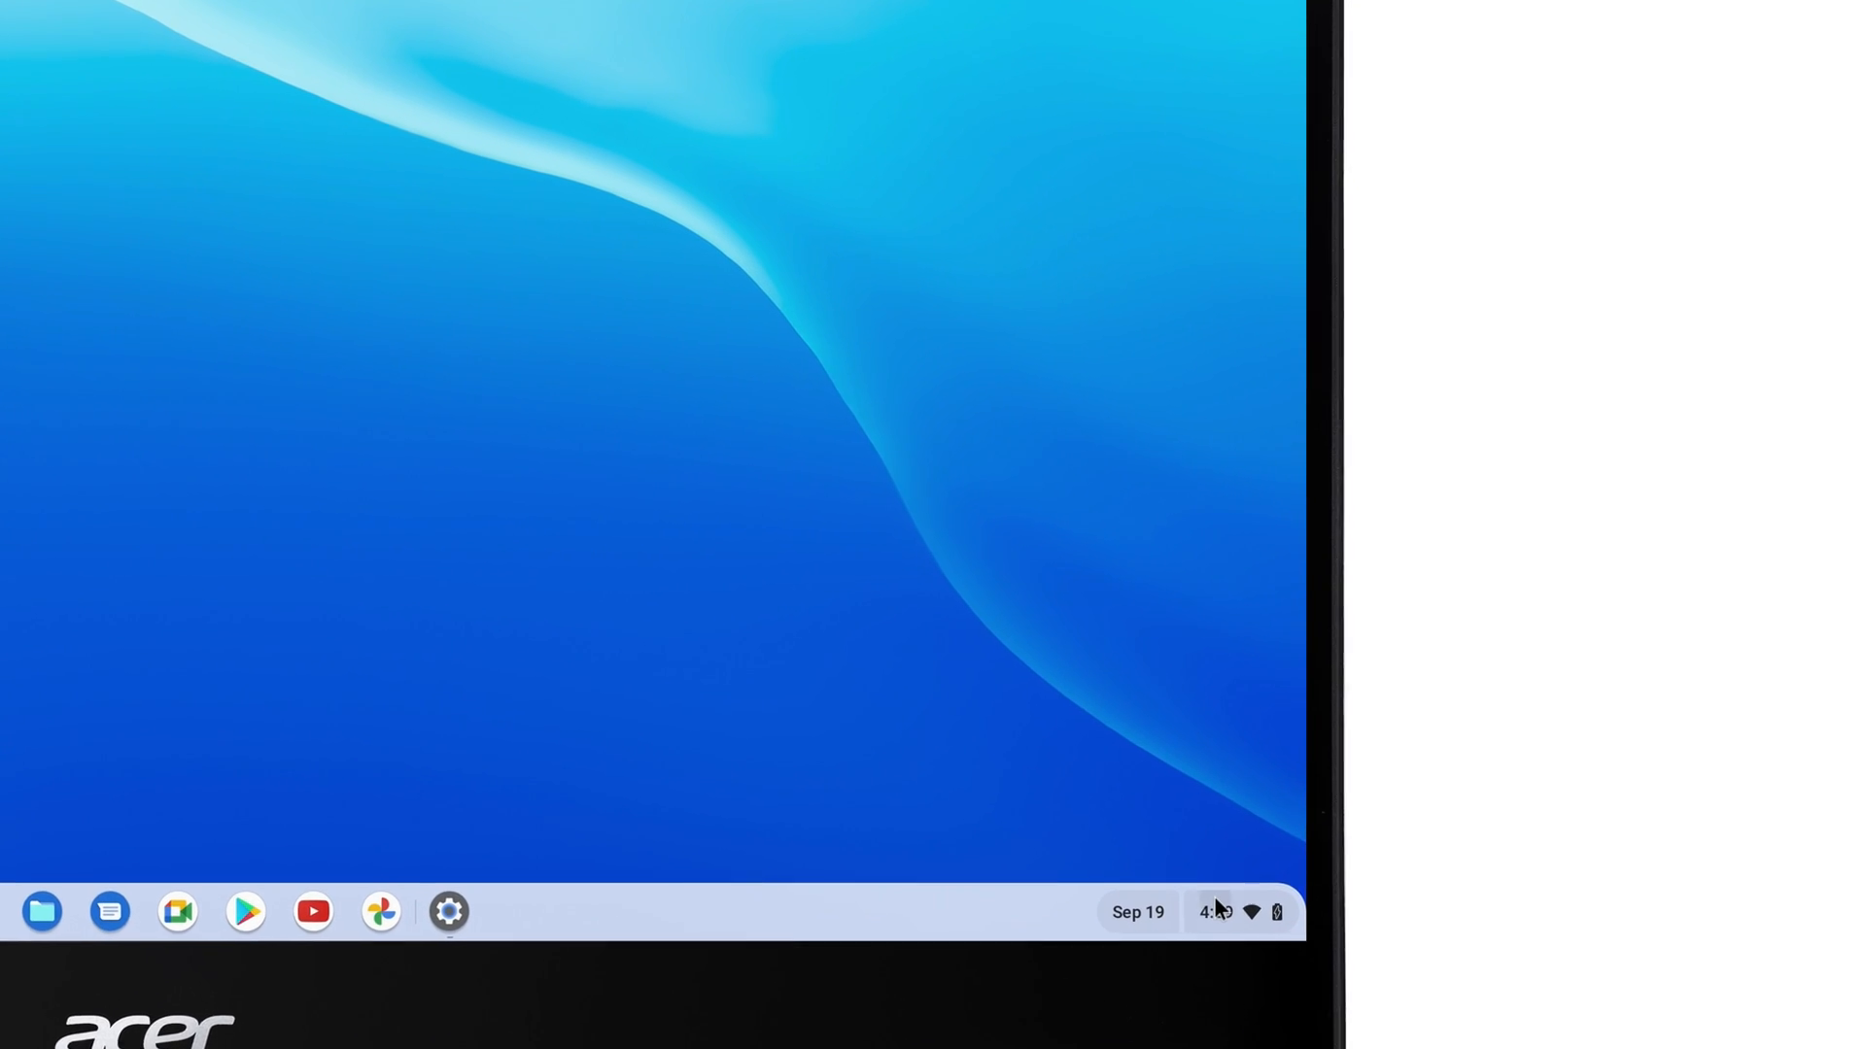
Launch the Settings app through the Quick Settings panel's gear icon.
{"action": "left_click", "coordinate": [1213, 911]}
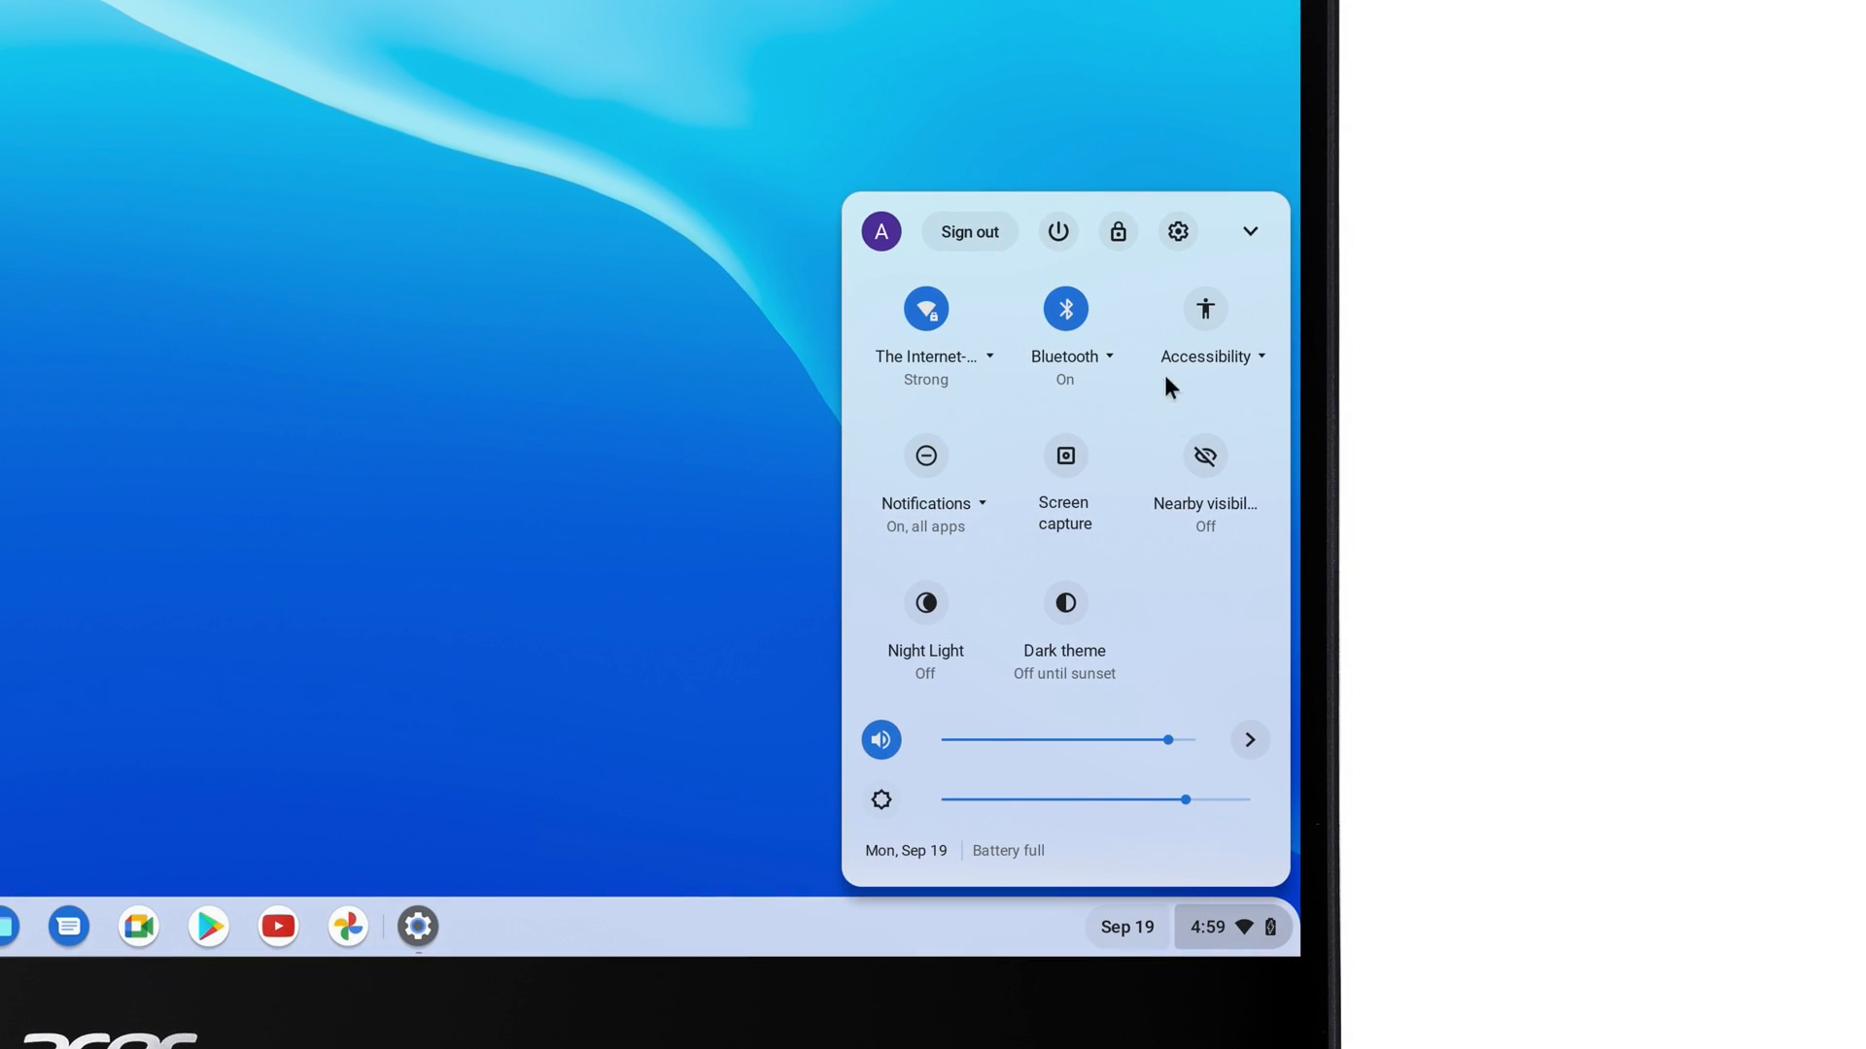
{"action": "left_click", "coordinate": [1176, 231]}
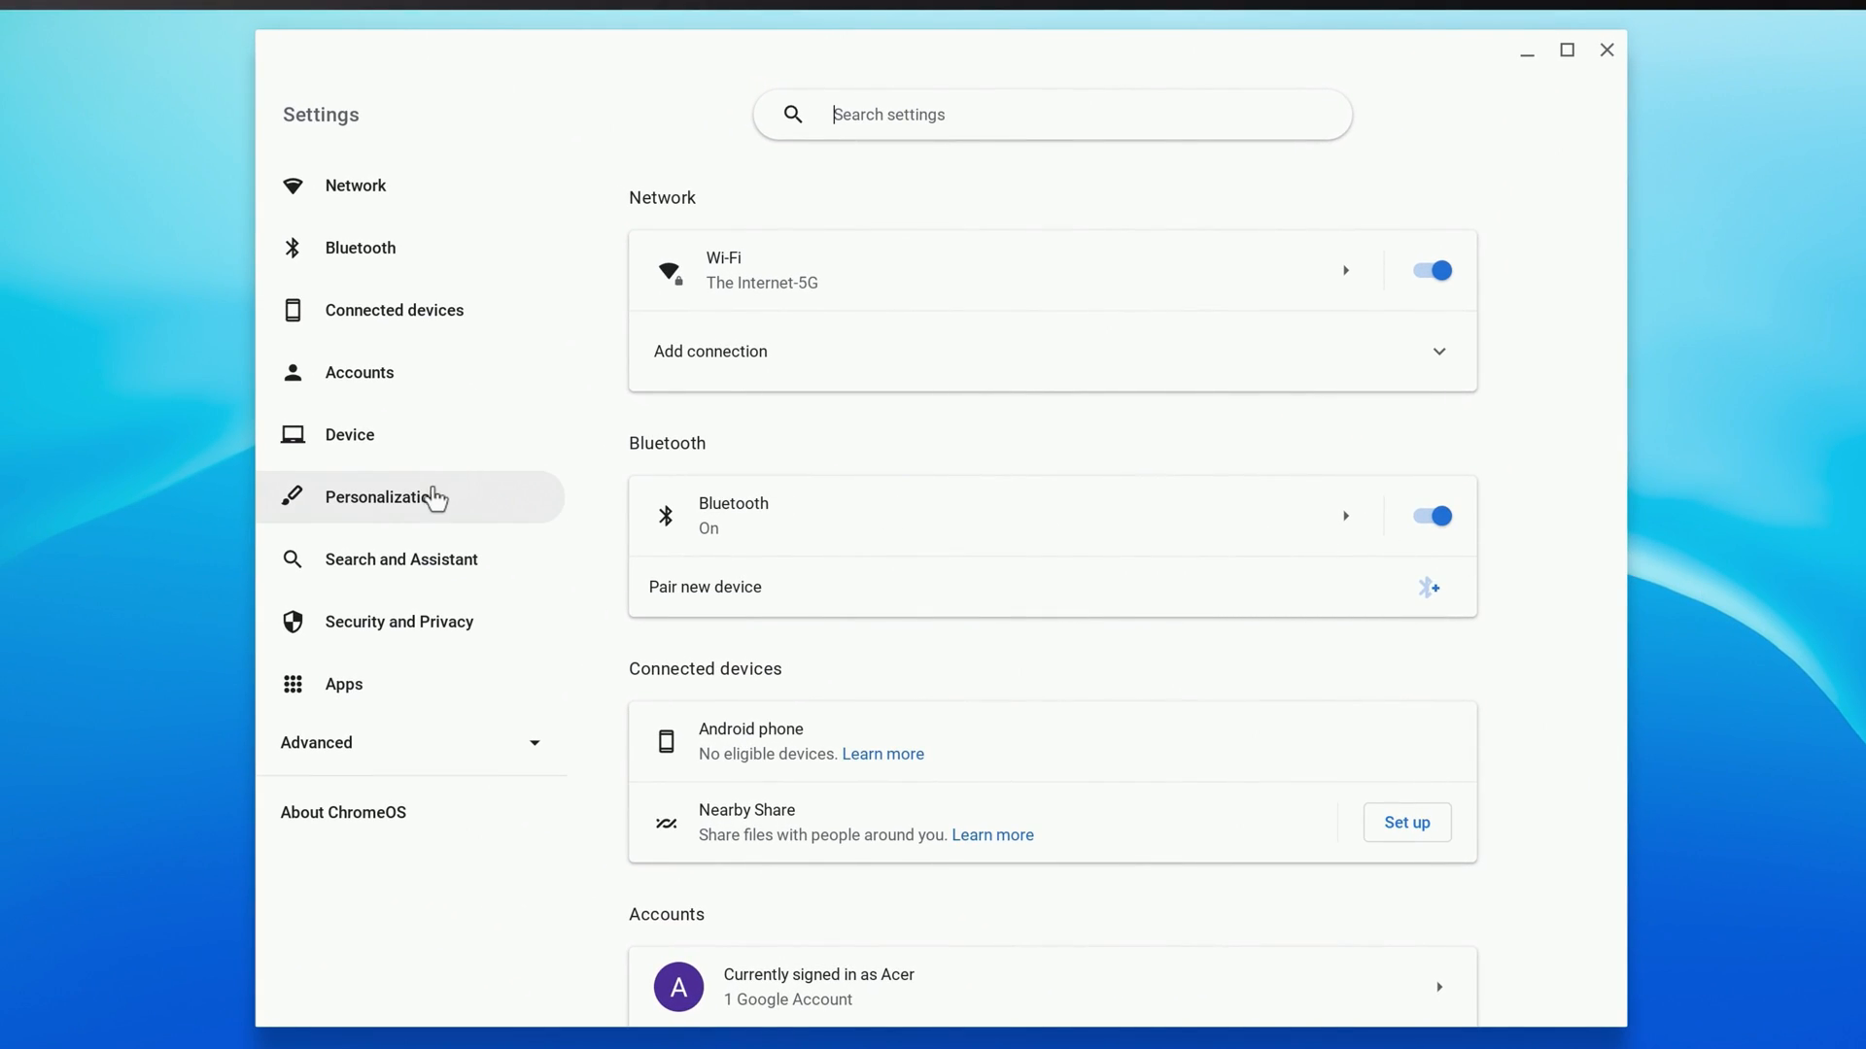
In Personalization, try the Light and Dark themes, leave Auto on, and browse wallpaper collections.
{"action": "left_click", "coordinate": [384, 496]}
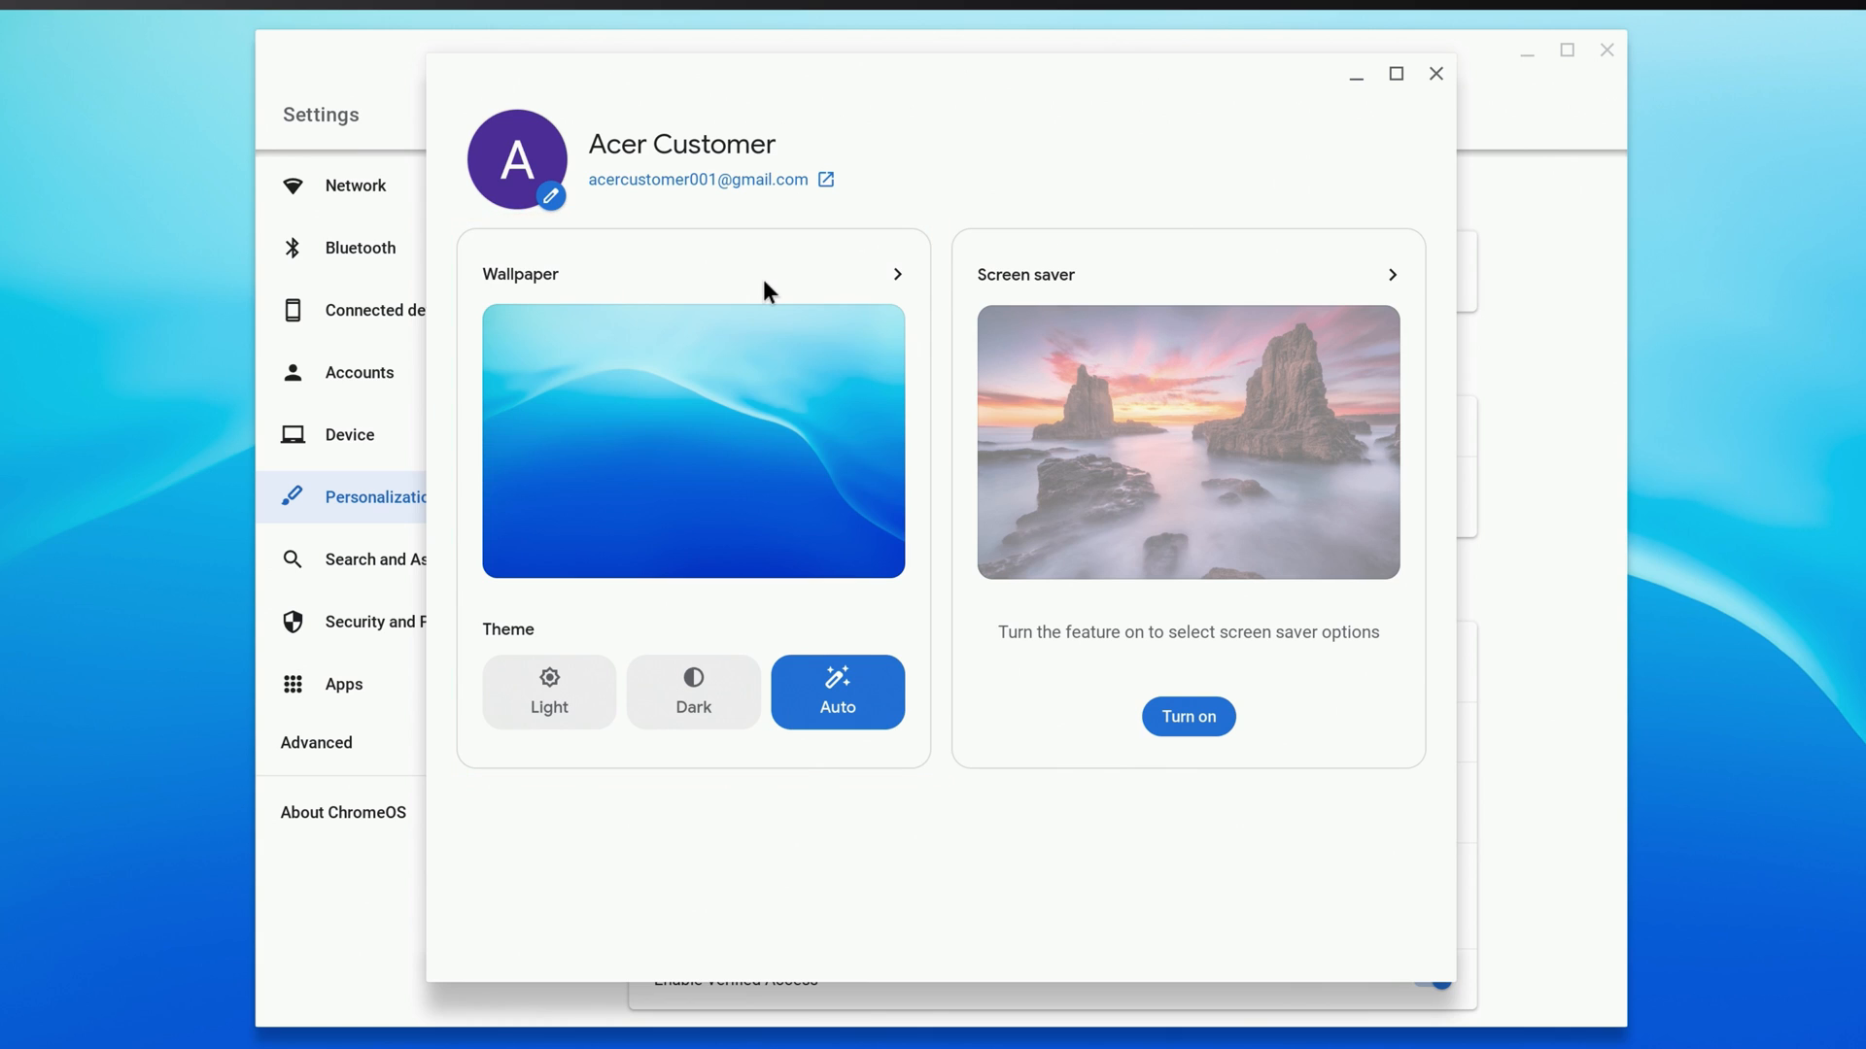
{"action": "mouse_move", "coordinate": [569, 639]}
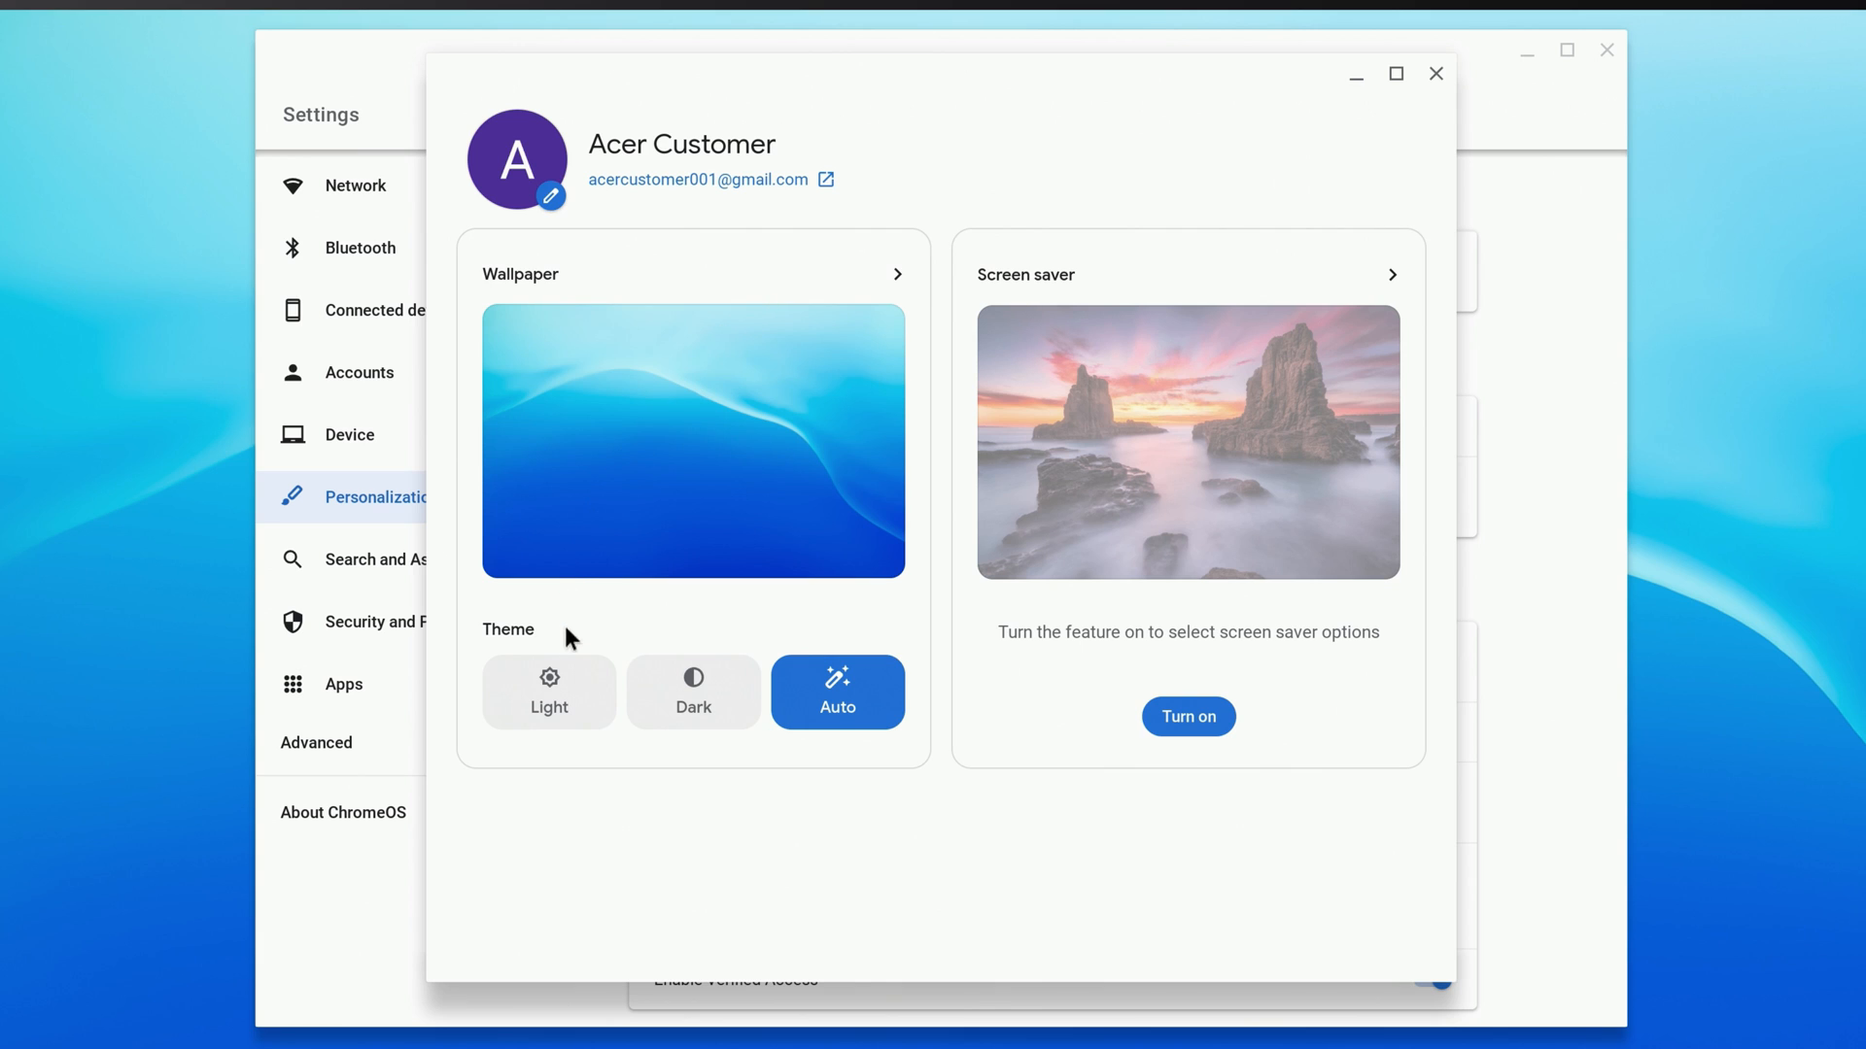
{"action": "left_click", "coordinate": [548, 691]}
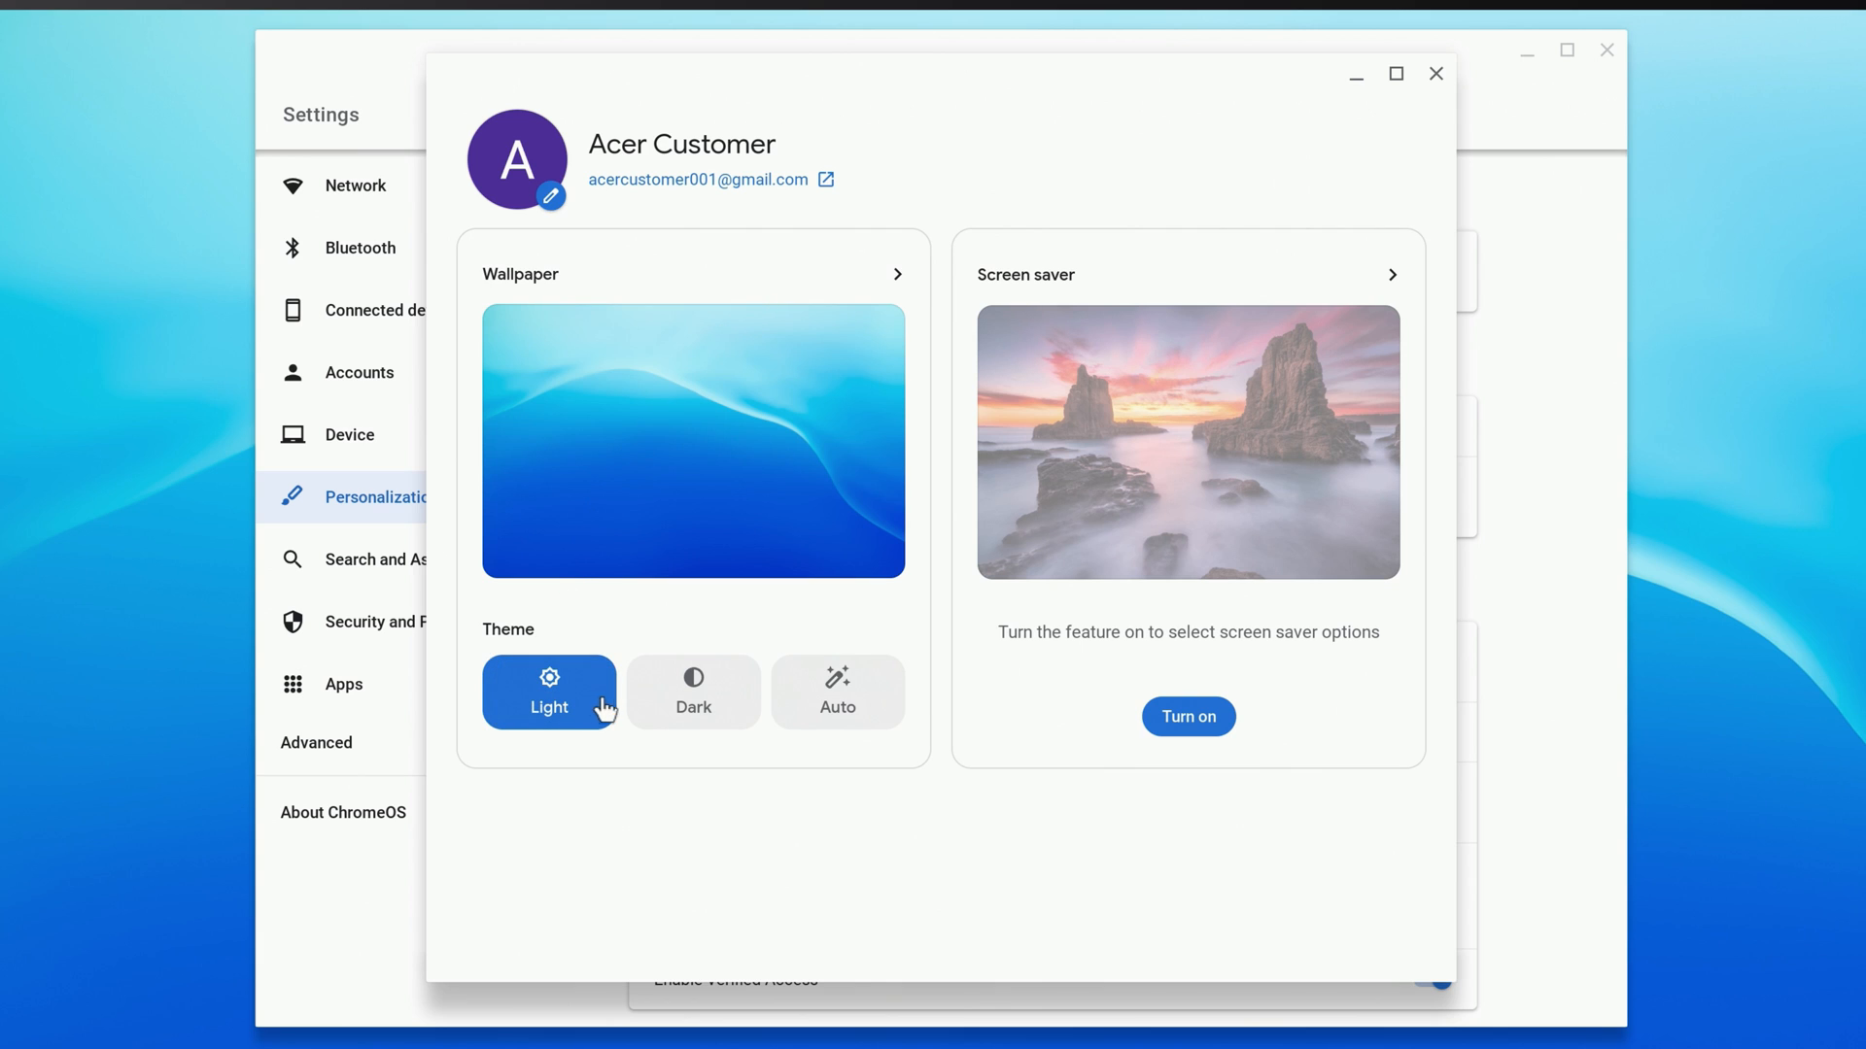
{"action": "left_click", "coordinate": [692, 691]}
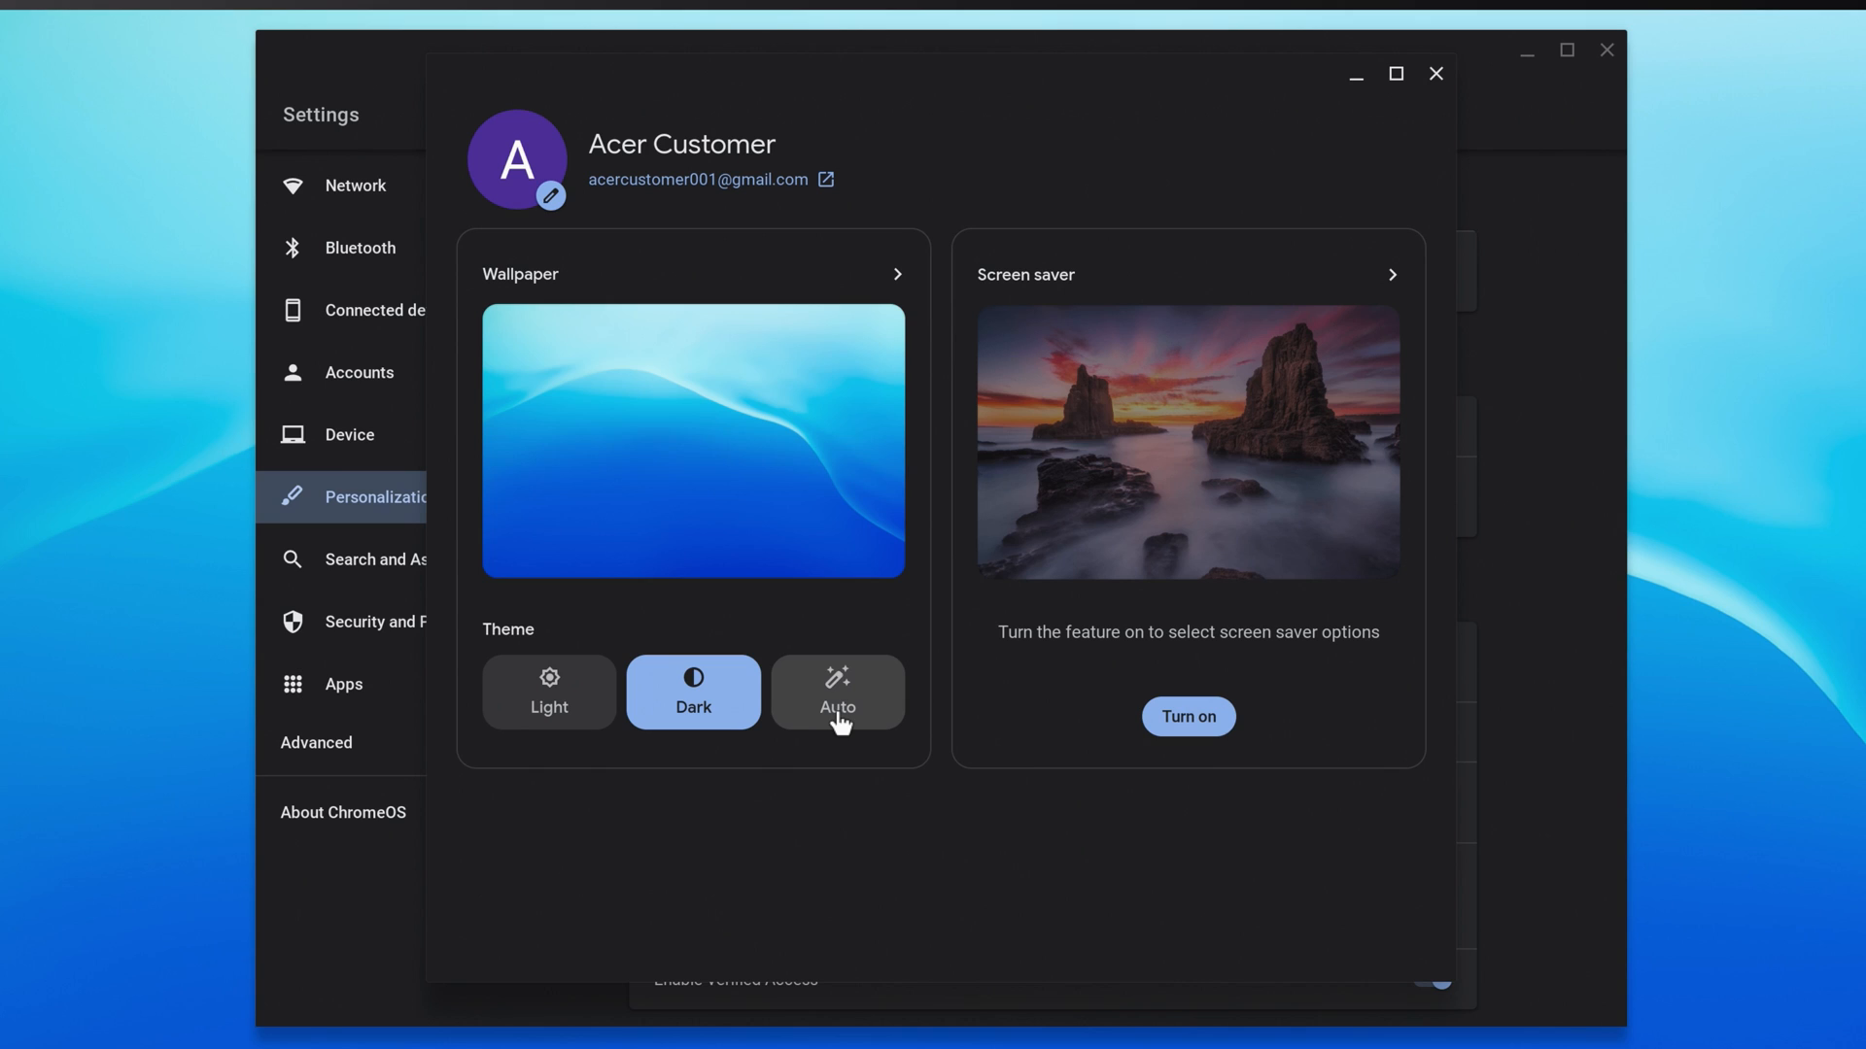
{"action": "left_click", "coordinate": [837, 690]}
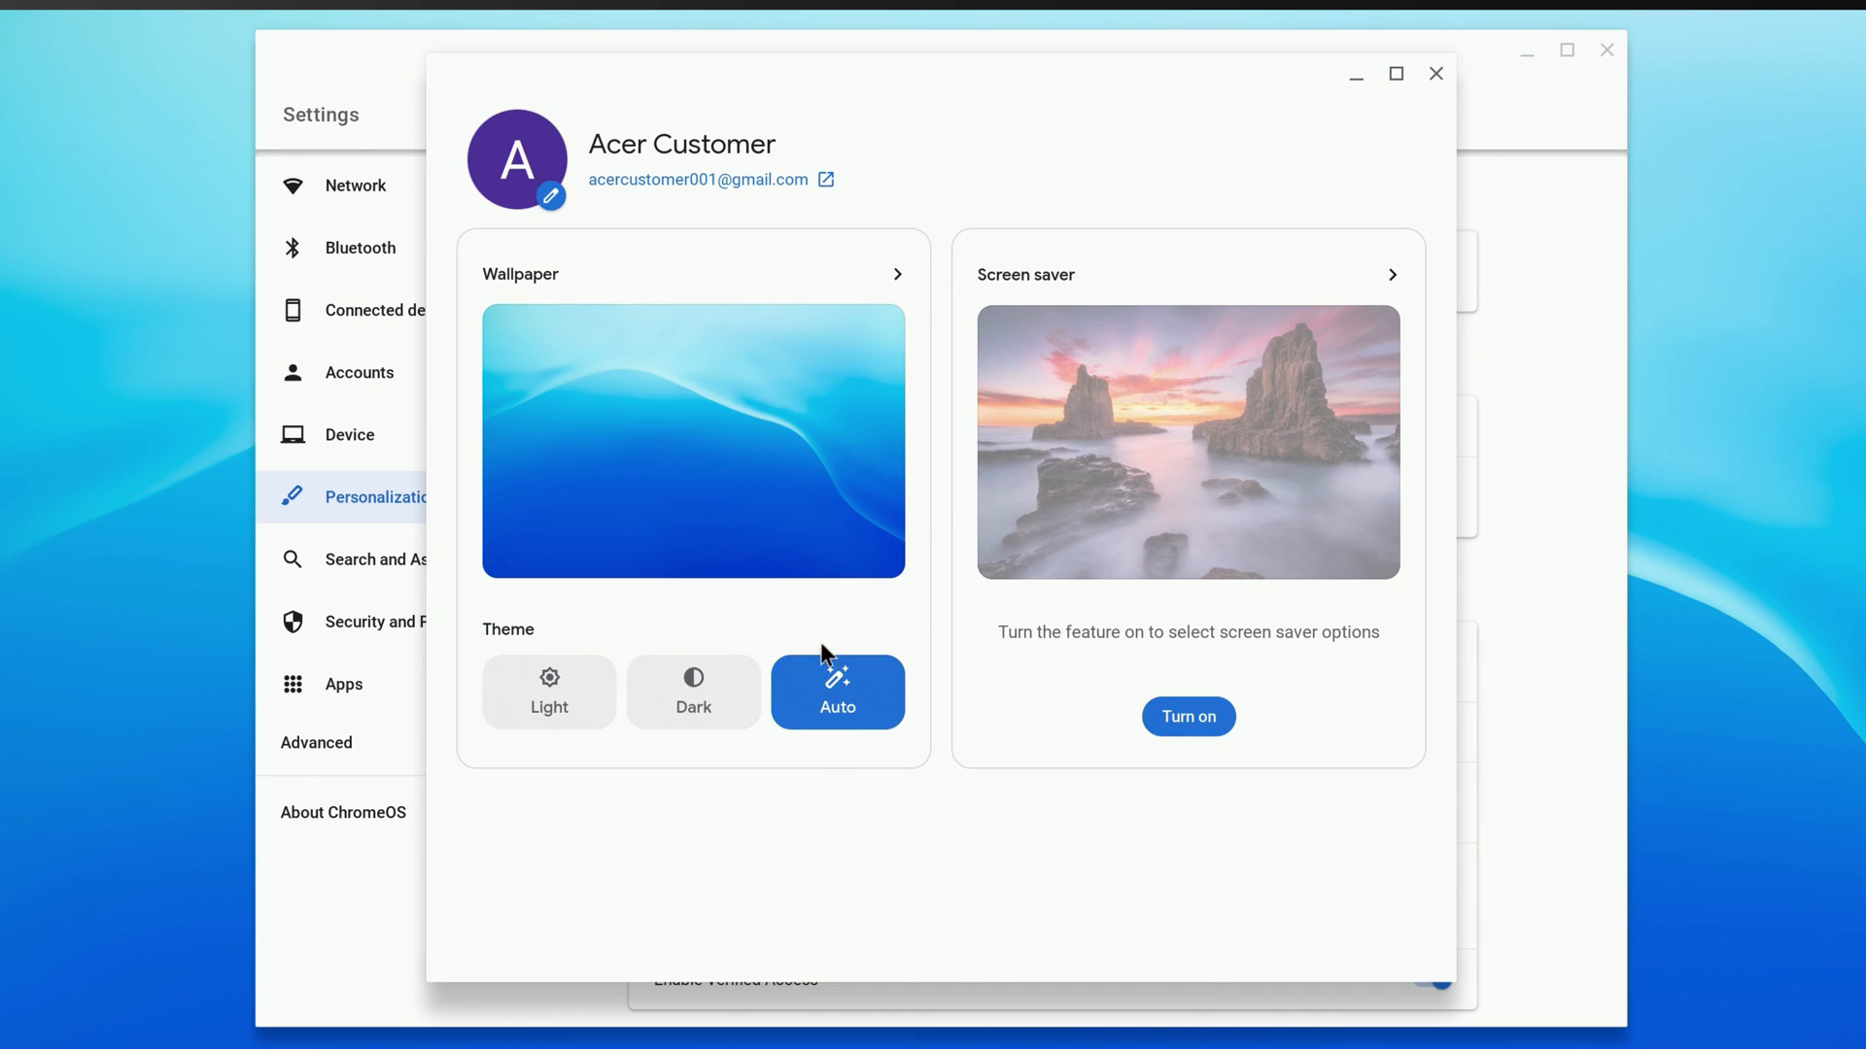
{"action": "left_click", "coordinate": [693, 274]}
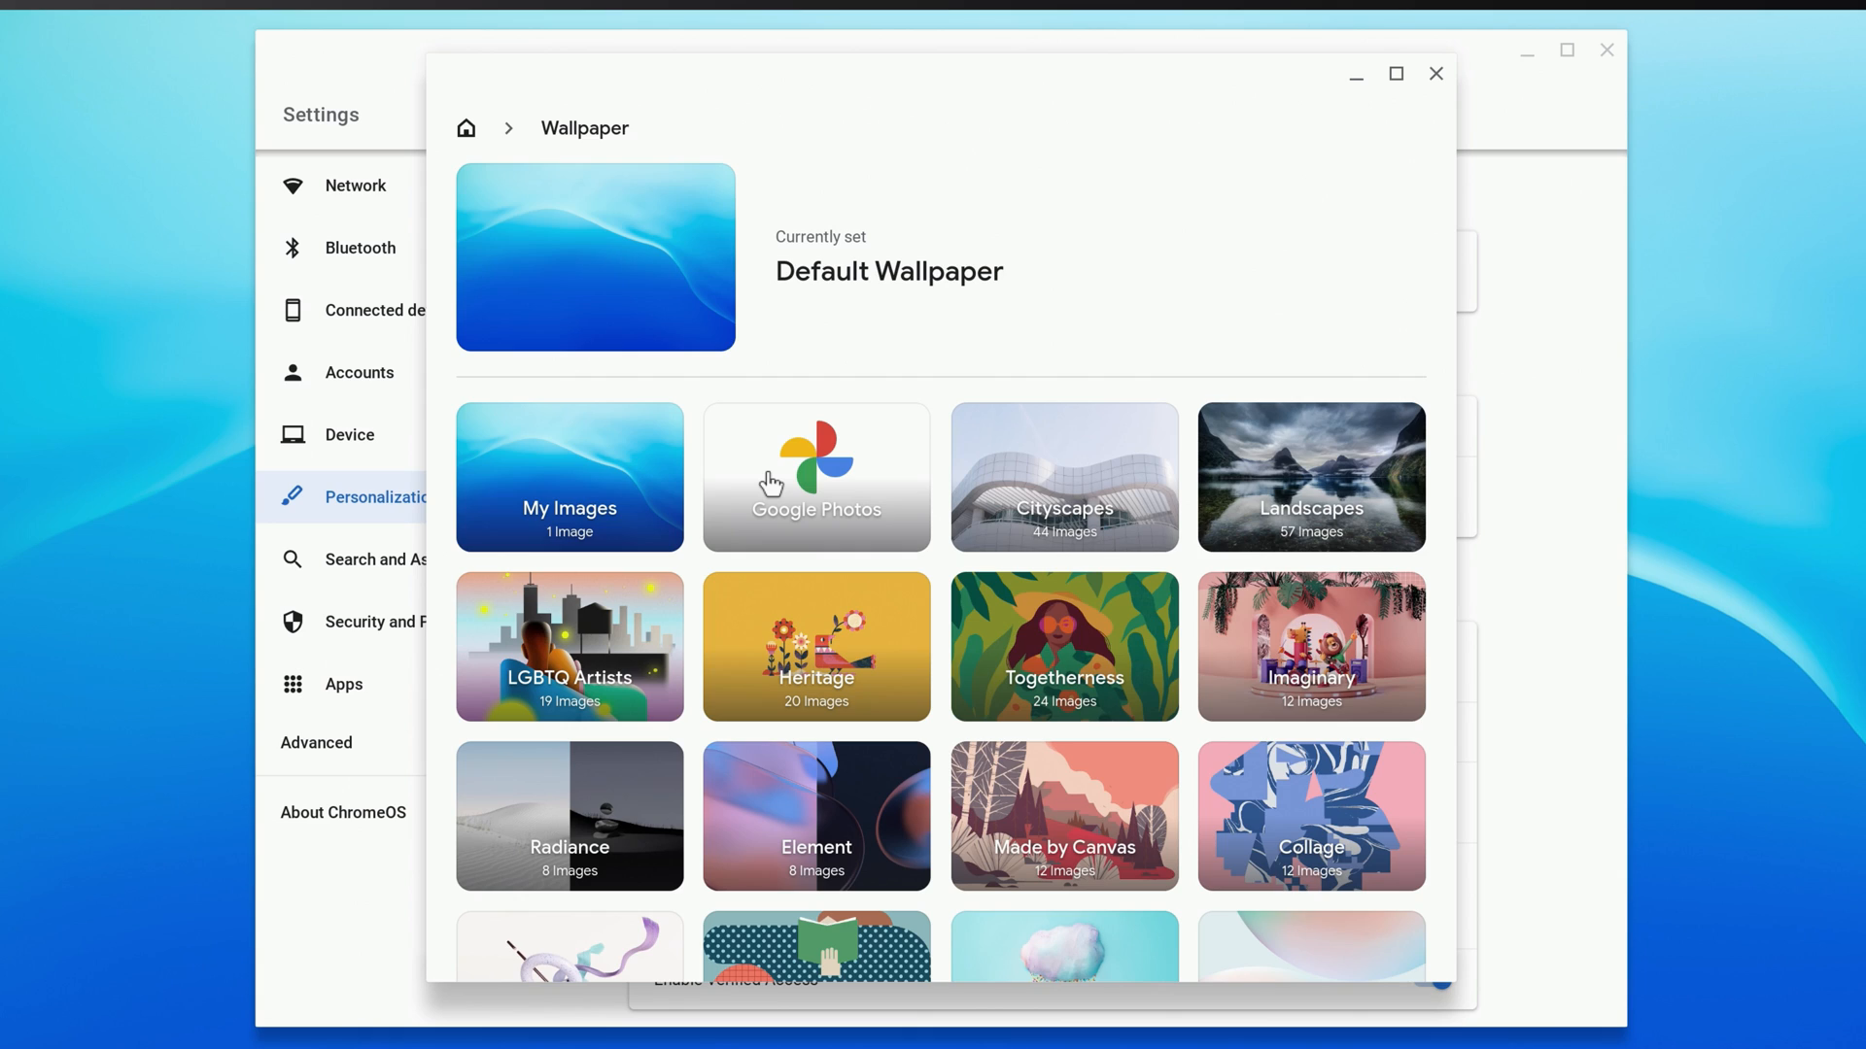
{"action": "left_click", "coordinate": [569, 476]}
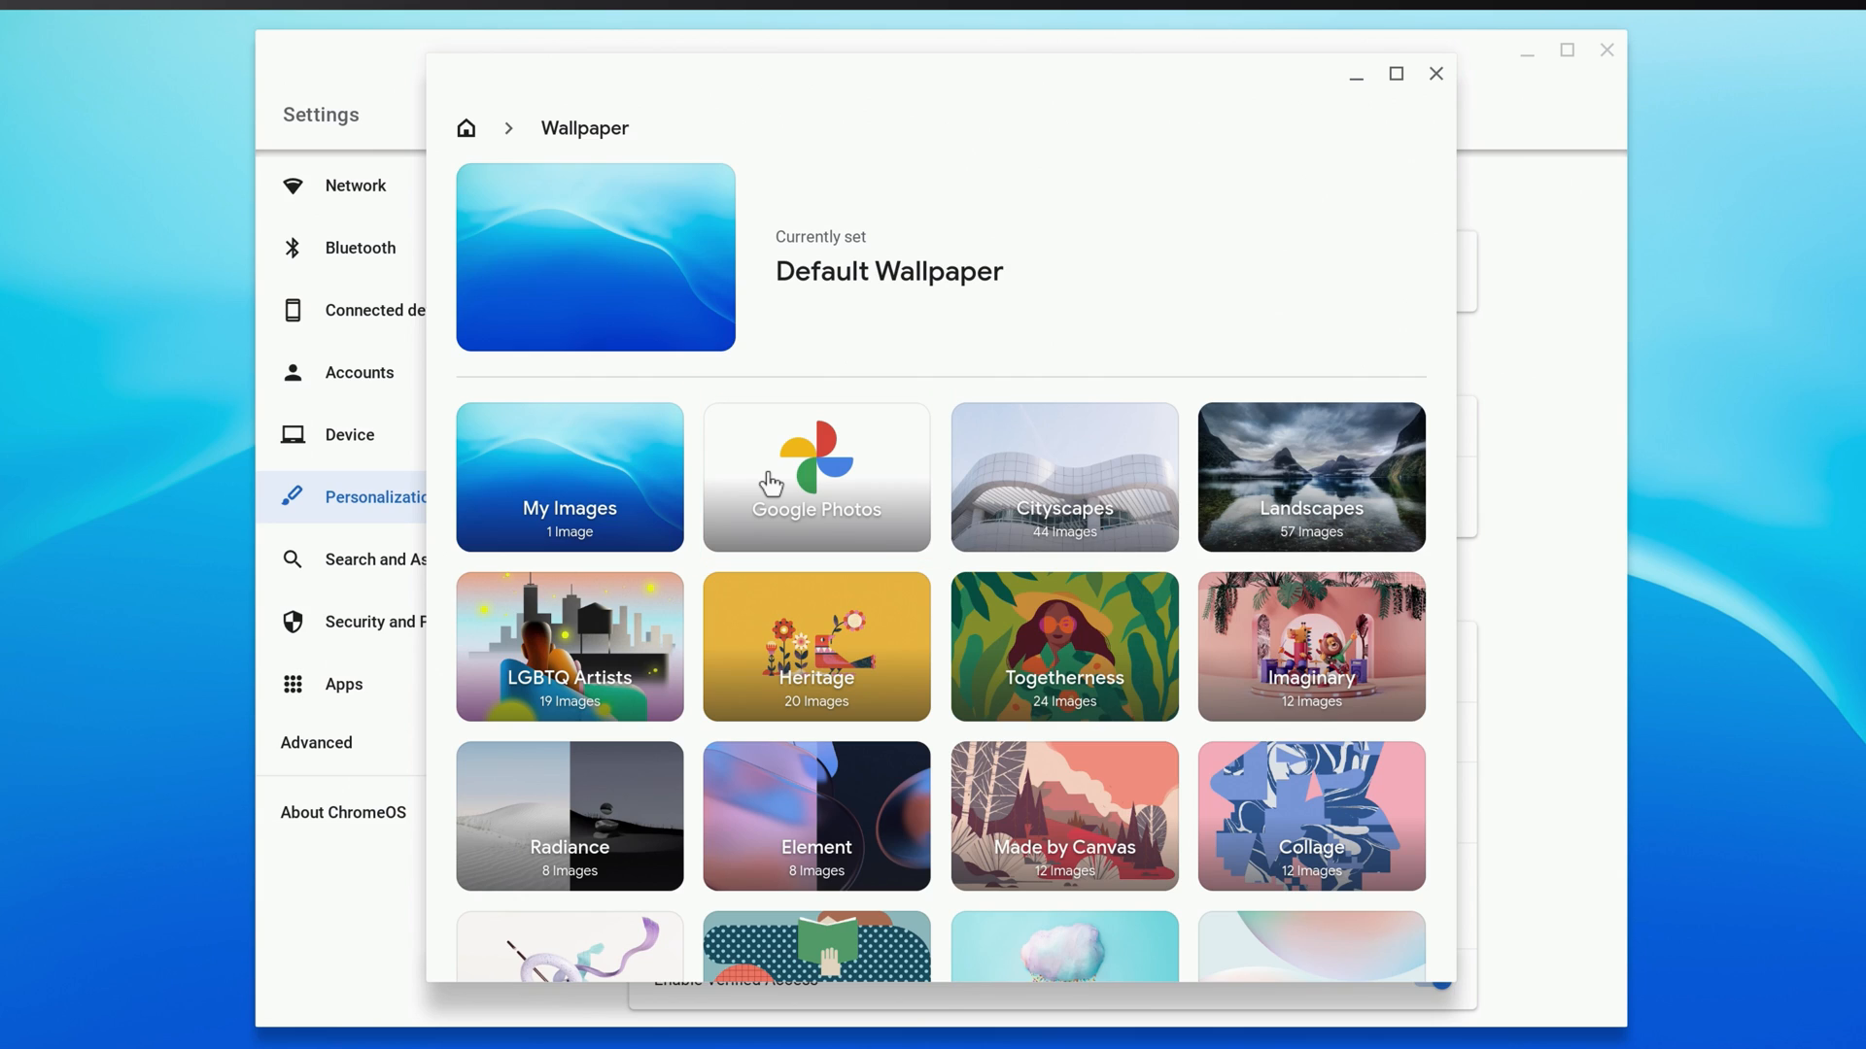
{"action": "mouse_move", "coordinate": [1335, 514]}
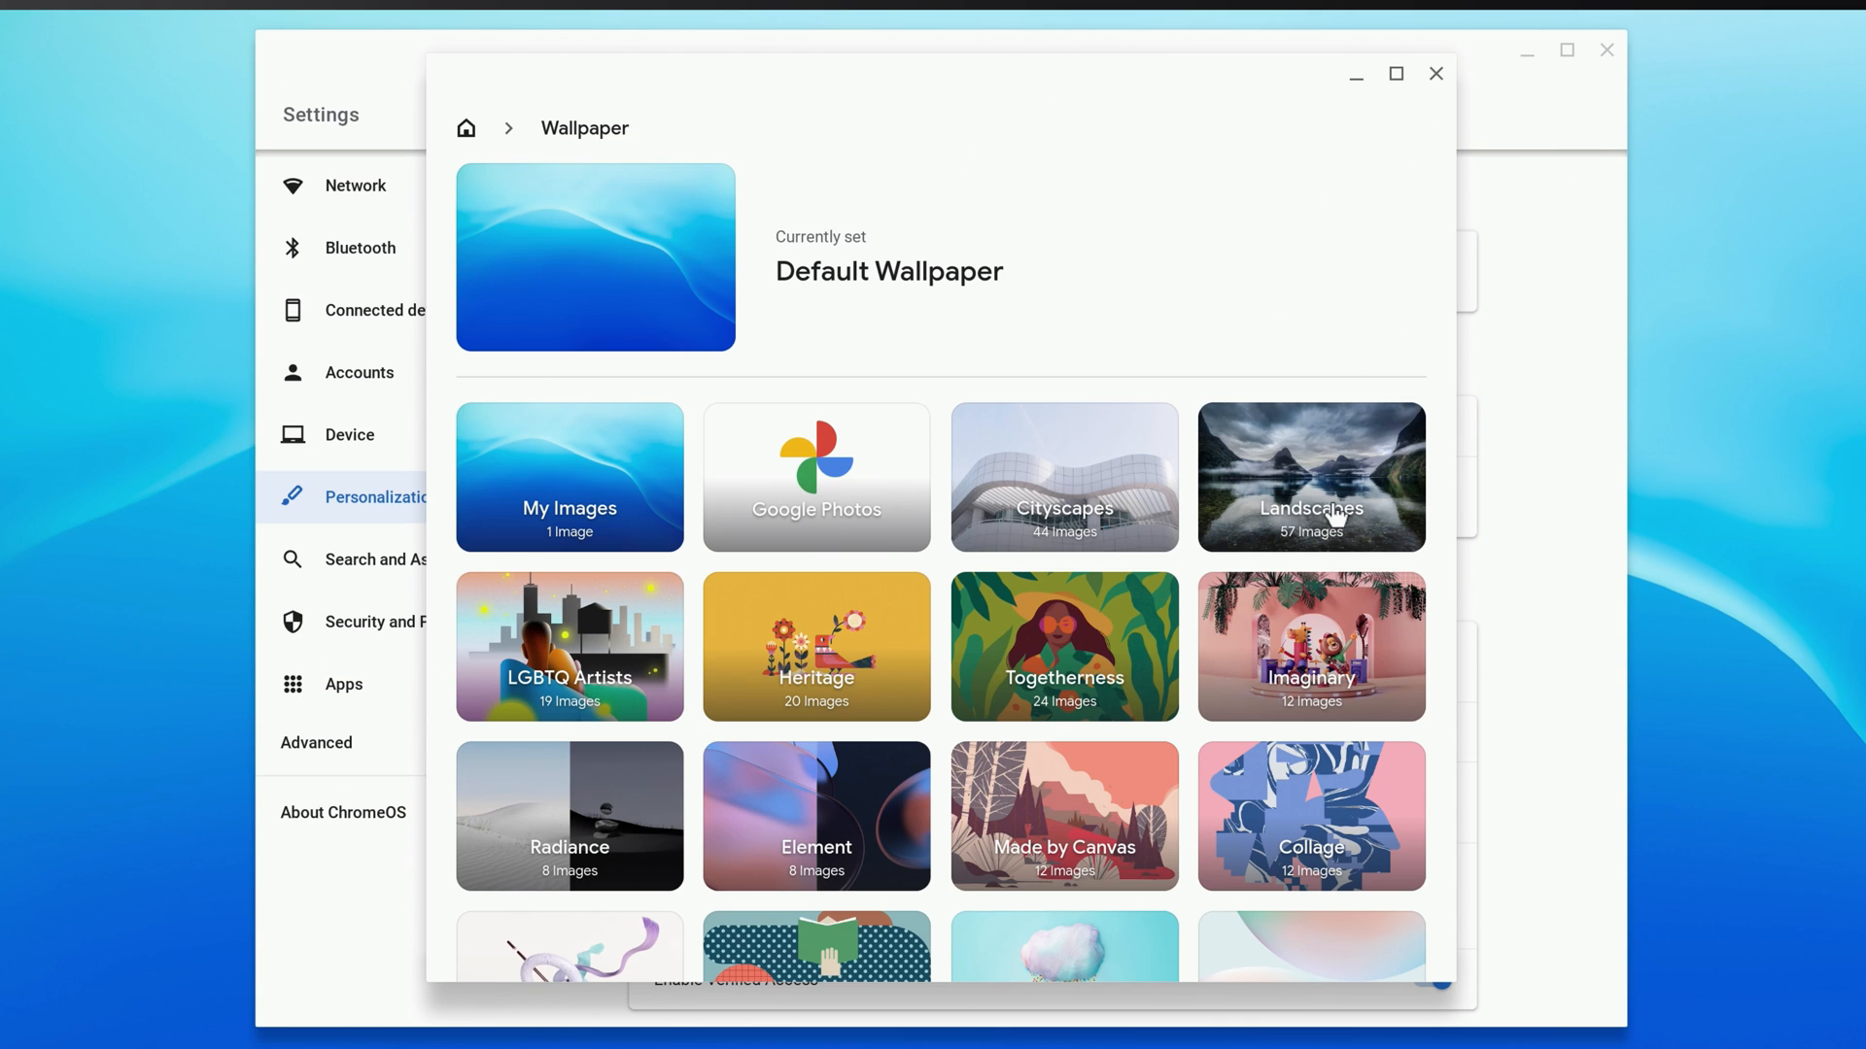
Set a Landscapes photo as a daily-changing wallpaper, refresh it once, and return home.
{"action": "left_click", "coordinate": [1309, 477]}
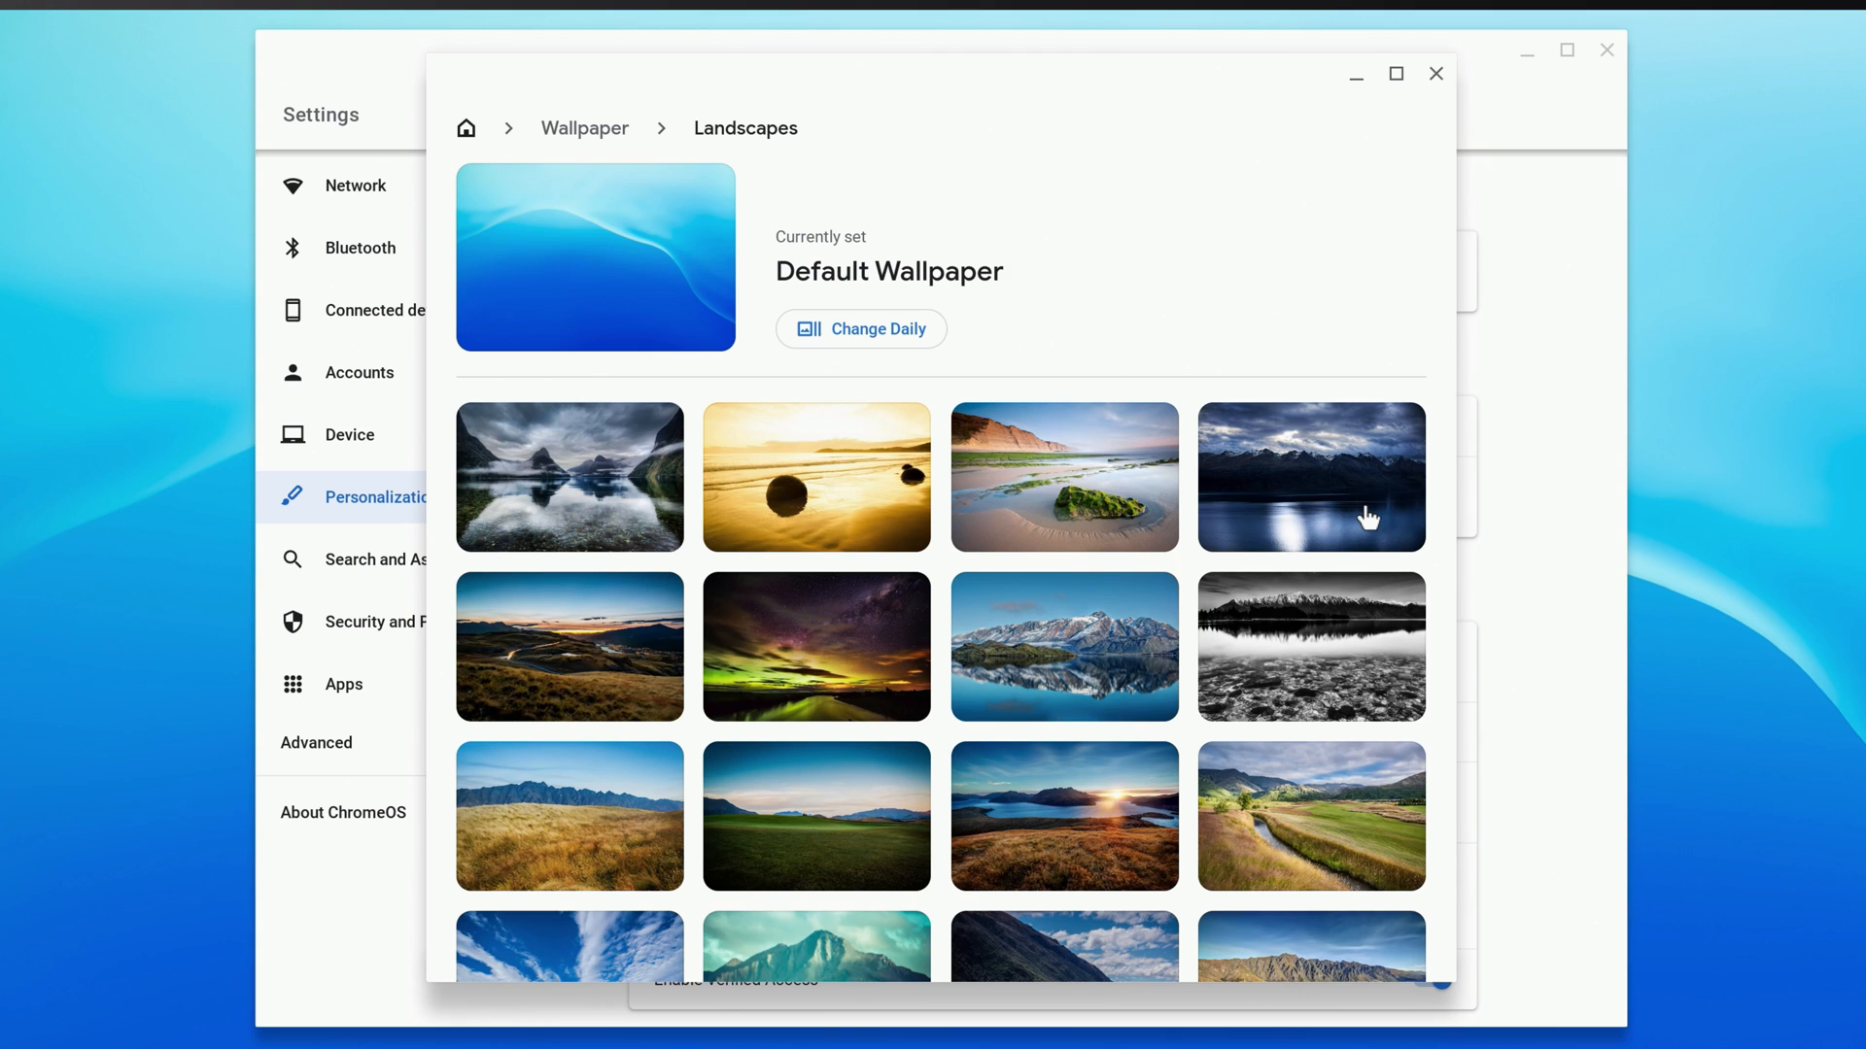
{"action": "mouse_move", "coordinate": [1074, 487]}
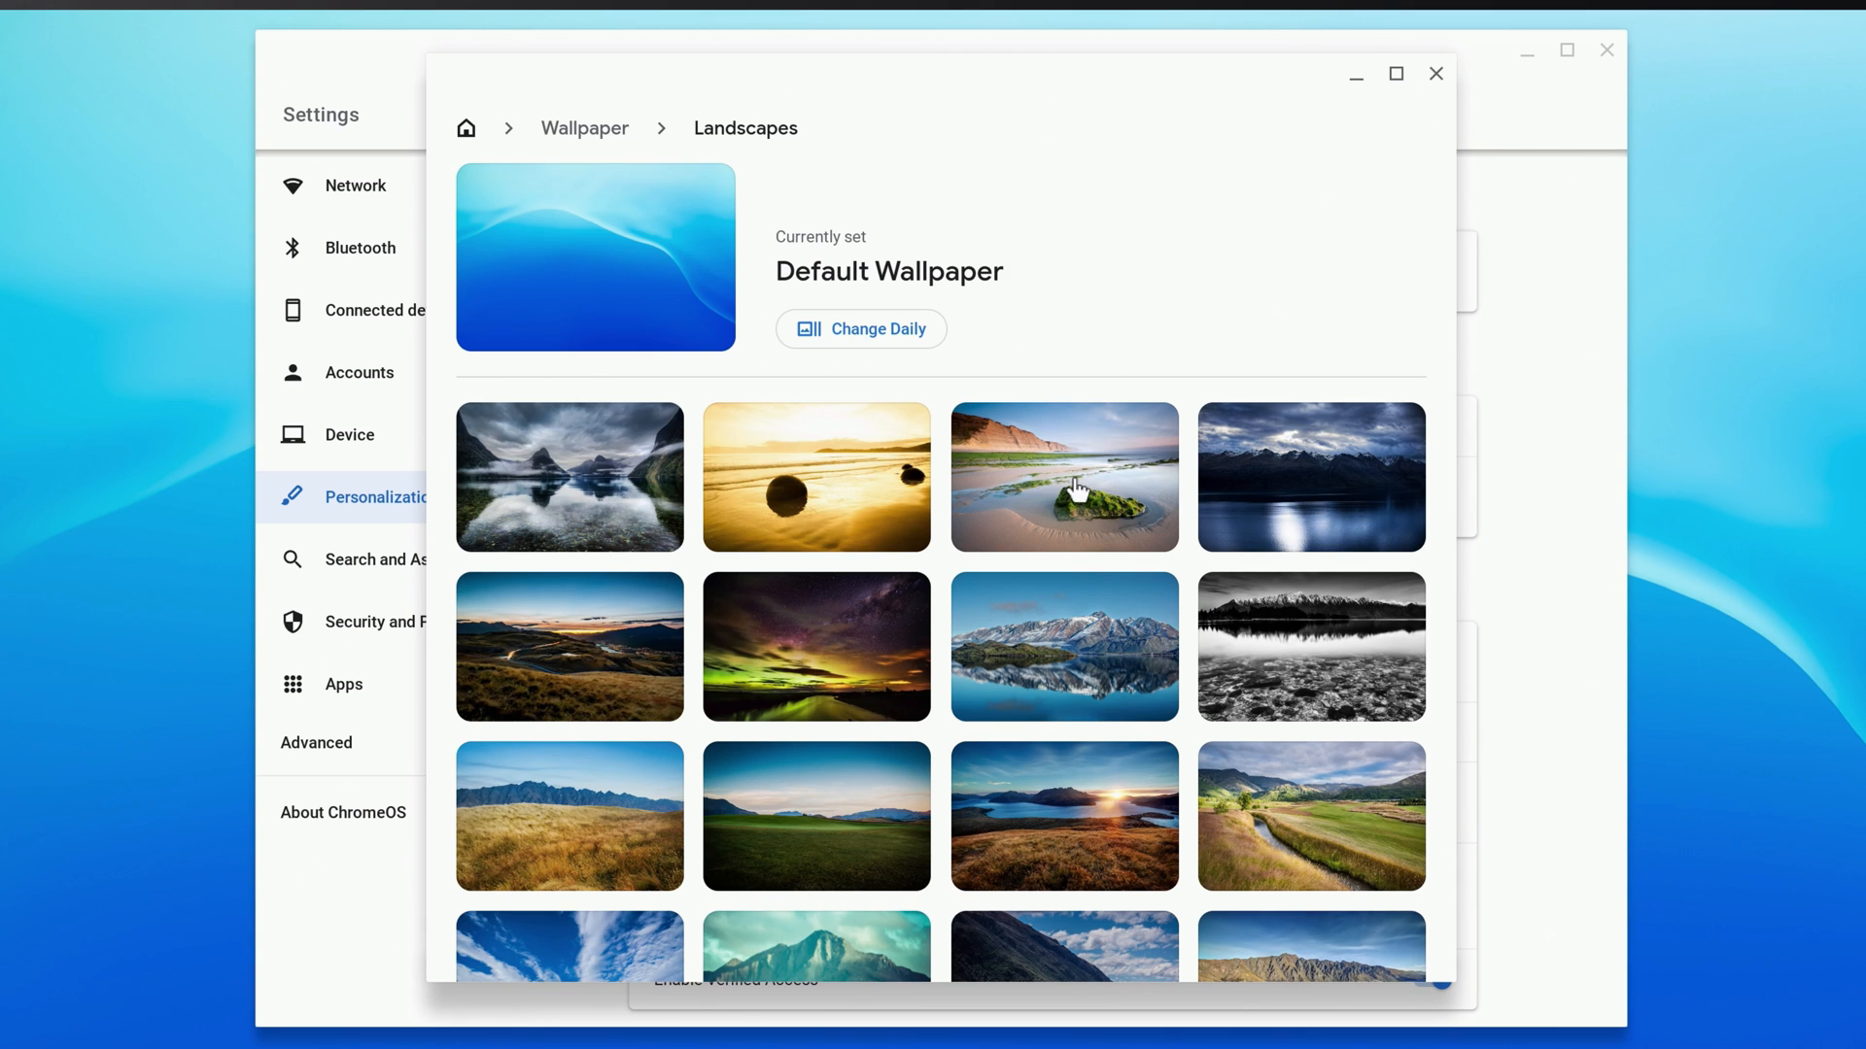
{"action": "left_click", "coordinate": [568, 476]}
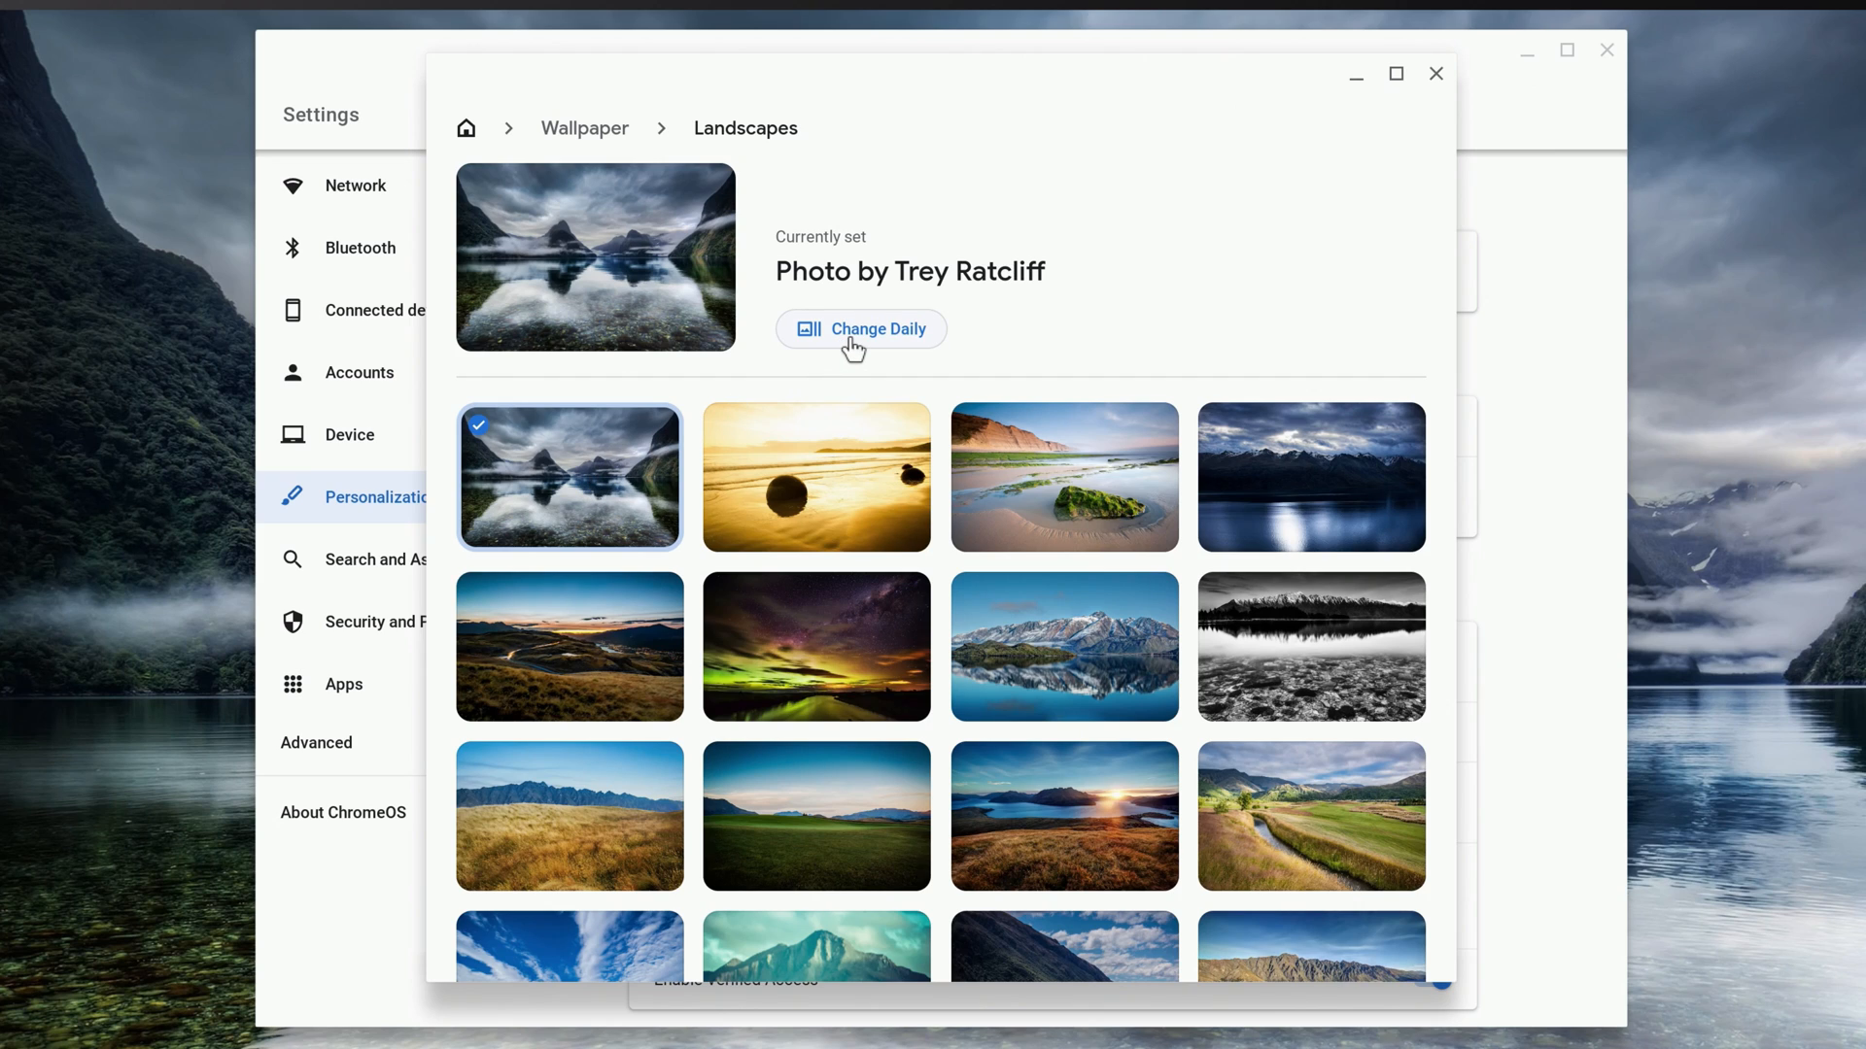
{"action": "left_click", "coordinate": [859, 329]}
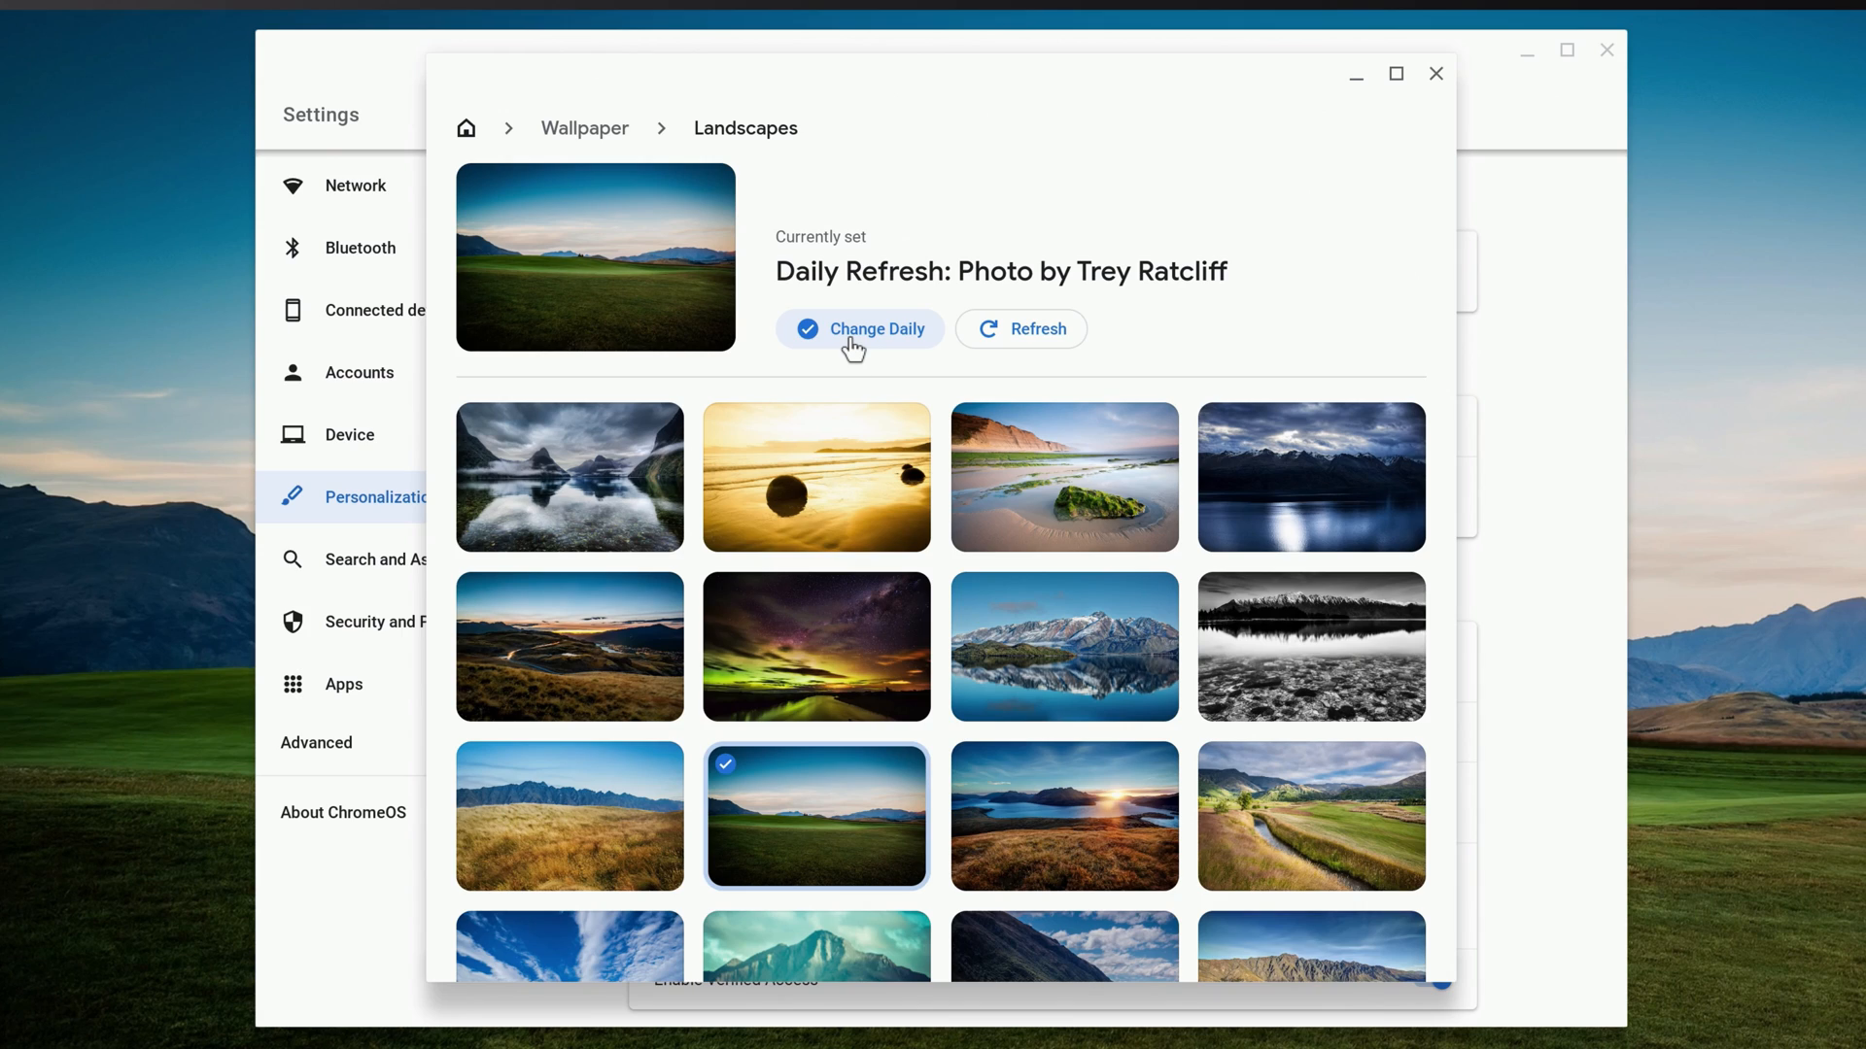
{"action": "left_click", "coordinate": [1019, 329]}
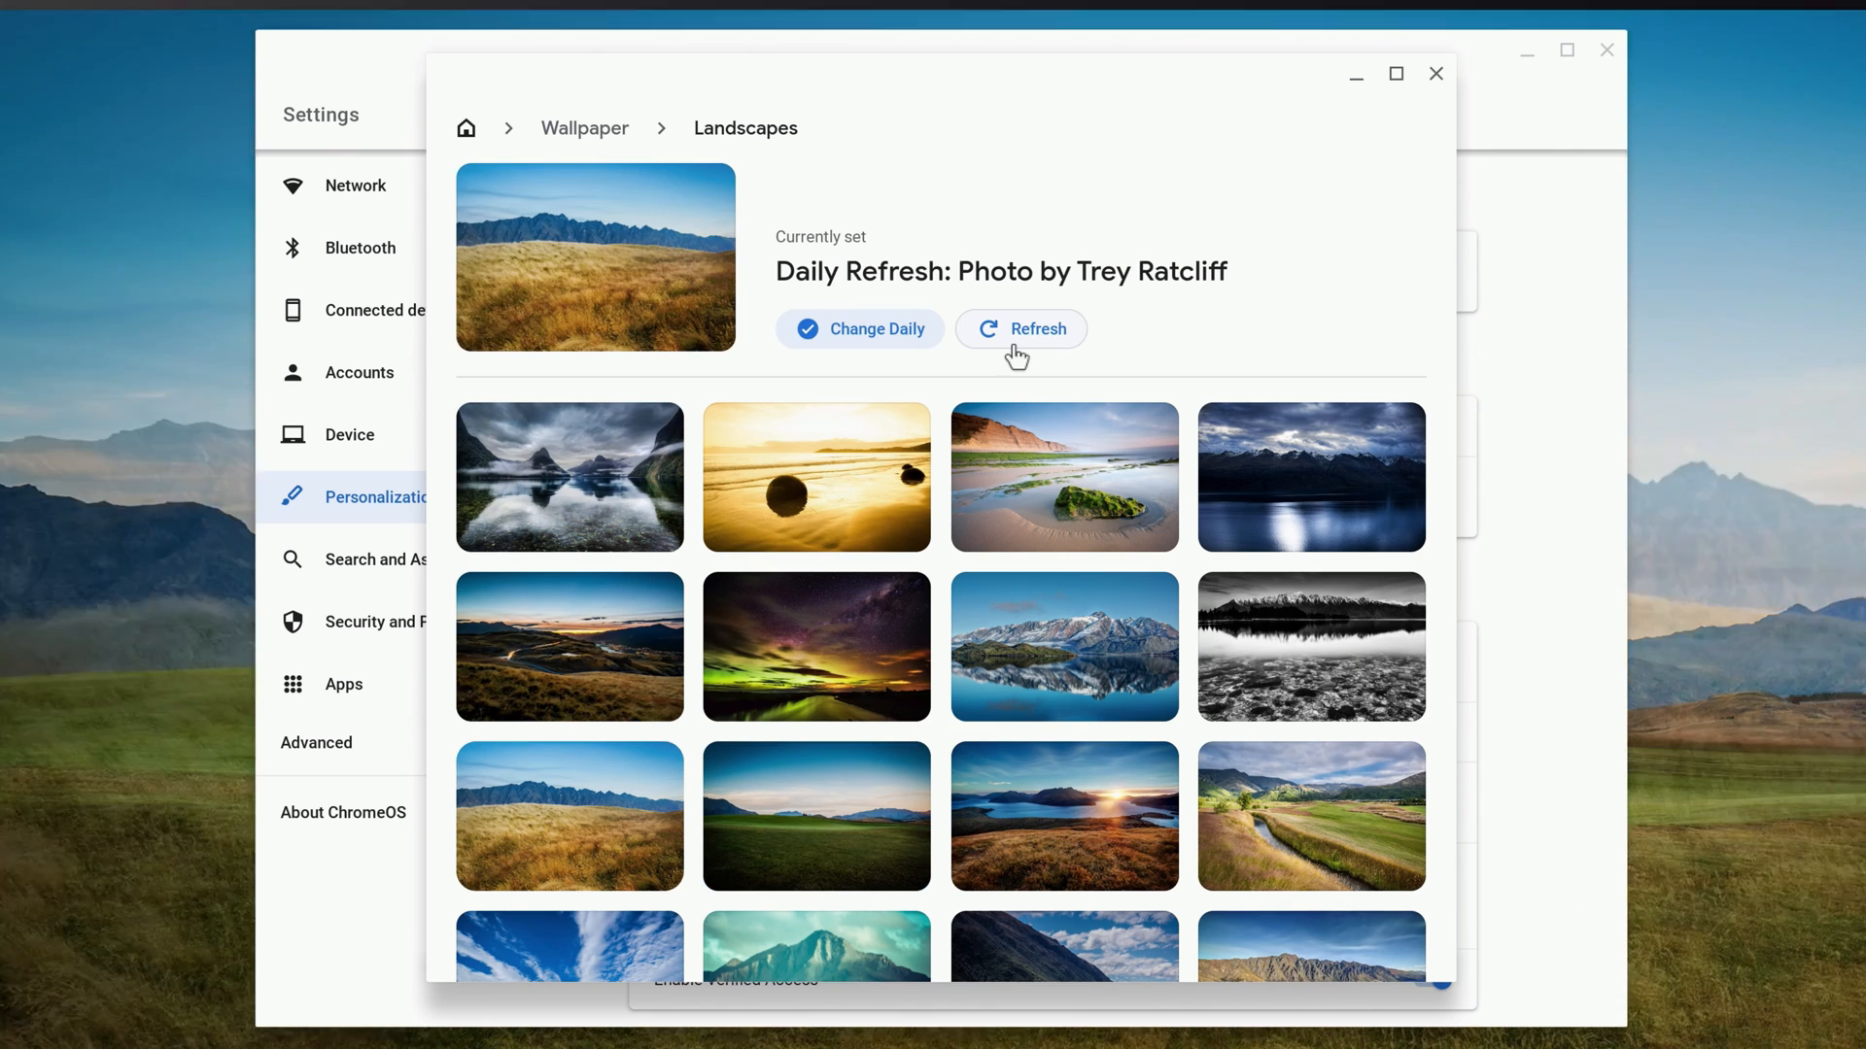
{"action": "left_click", "coordinate": [568, 815]}
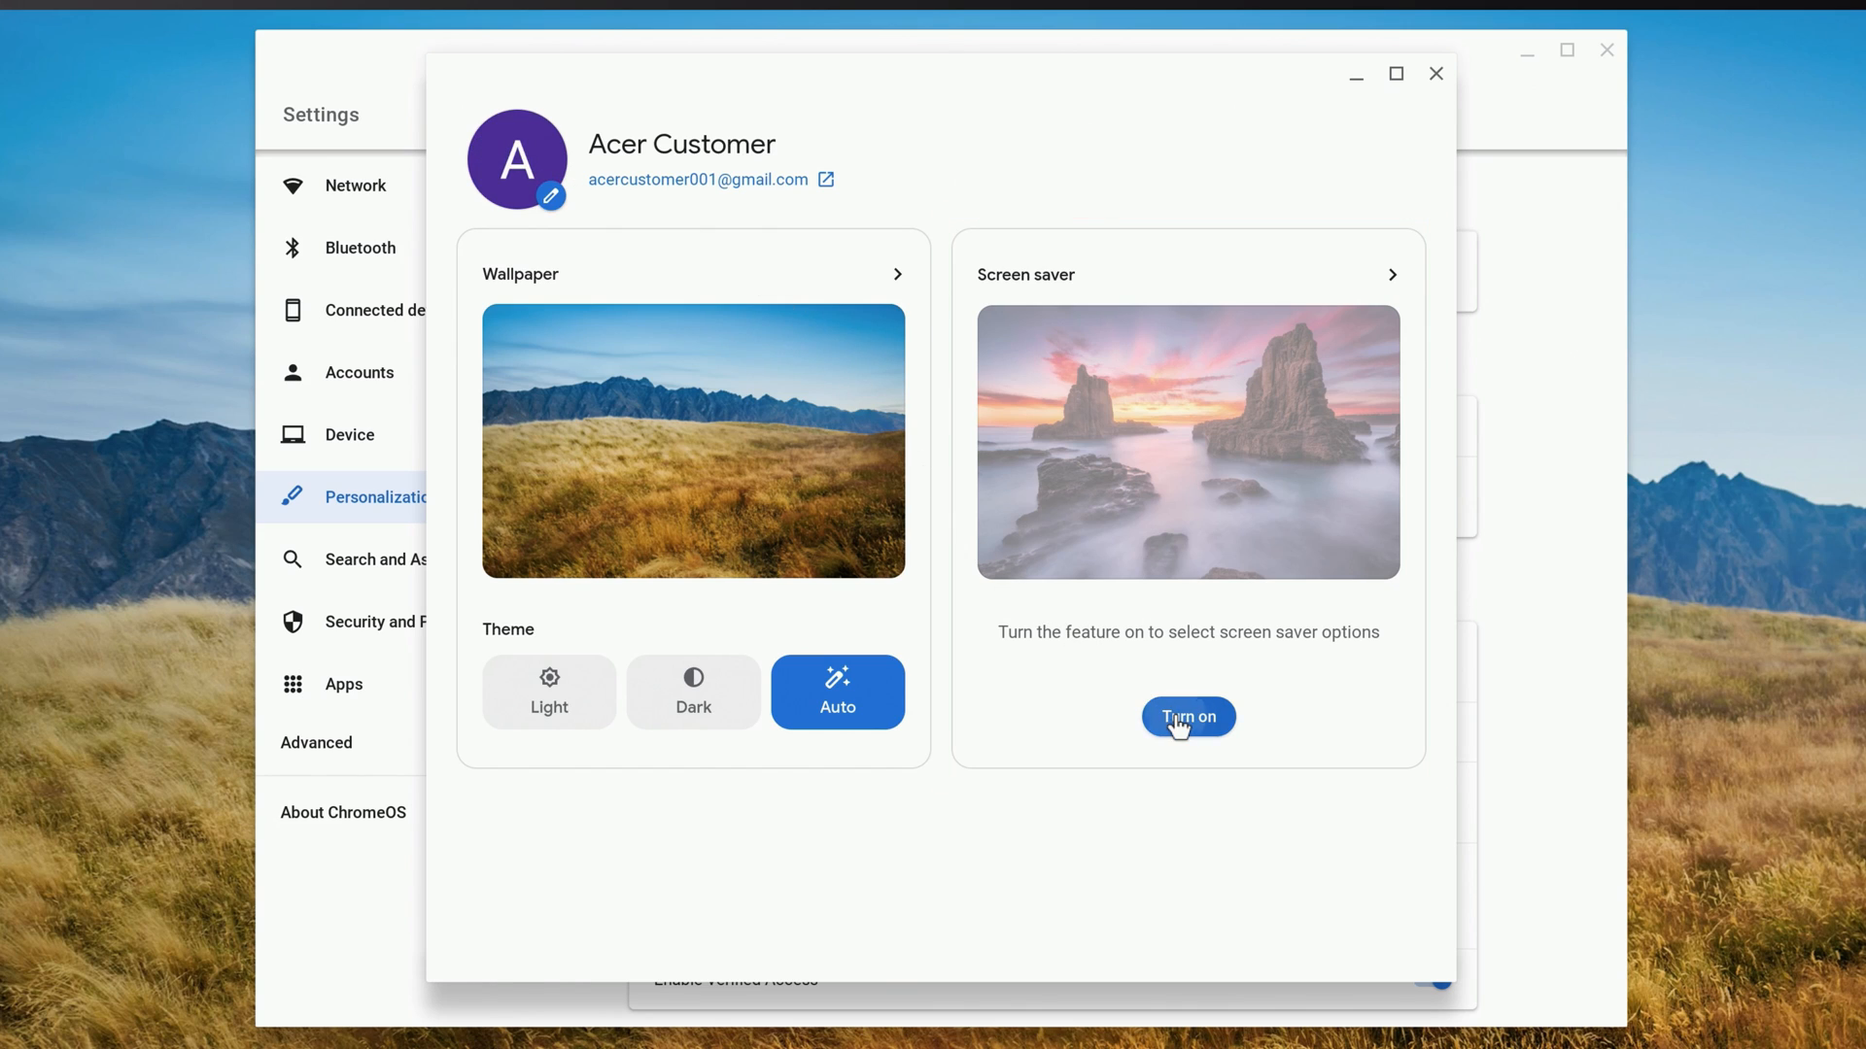
Enable the screen saver with Art gallery images, trying Feel the breeze before choosing Float on by.
{"action": "left_click", "coordinate": [1186, 716]}
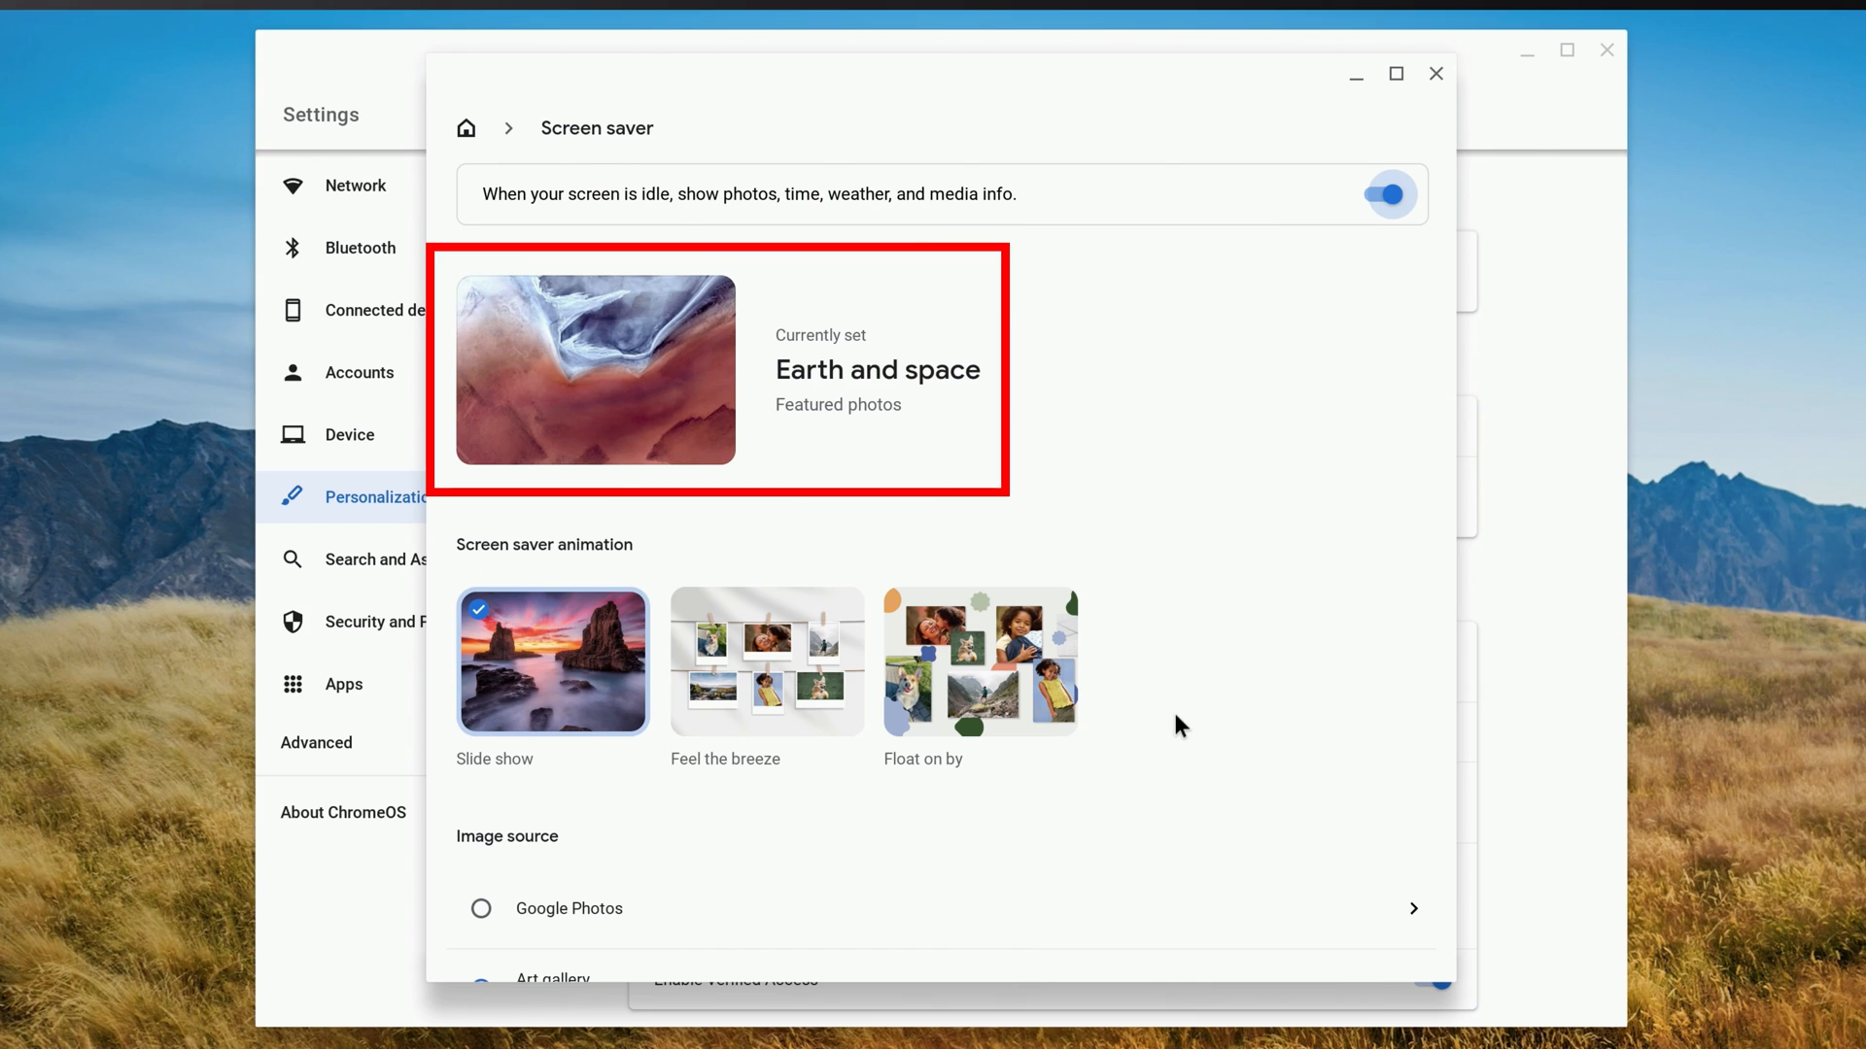
{"action": "scroll", "scroll_direction": "down", "scroll_amount": 3}
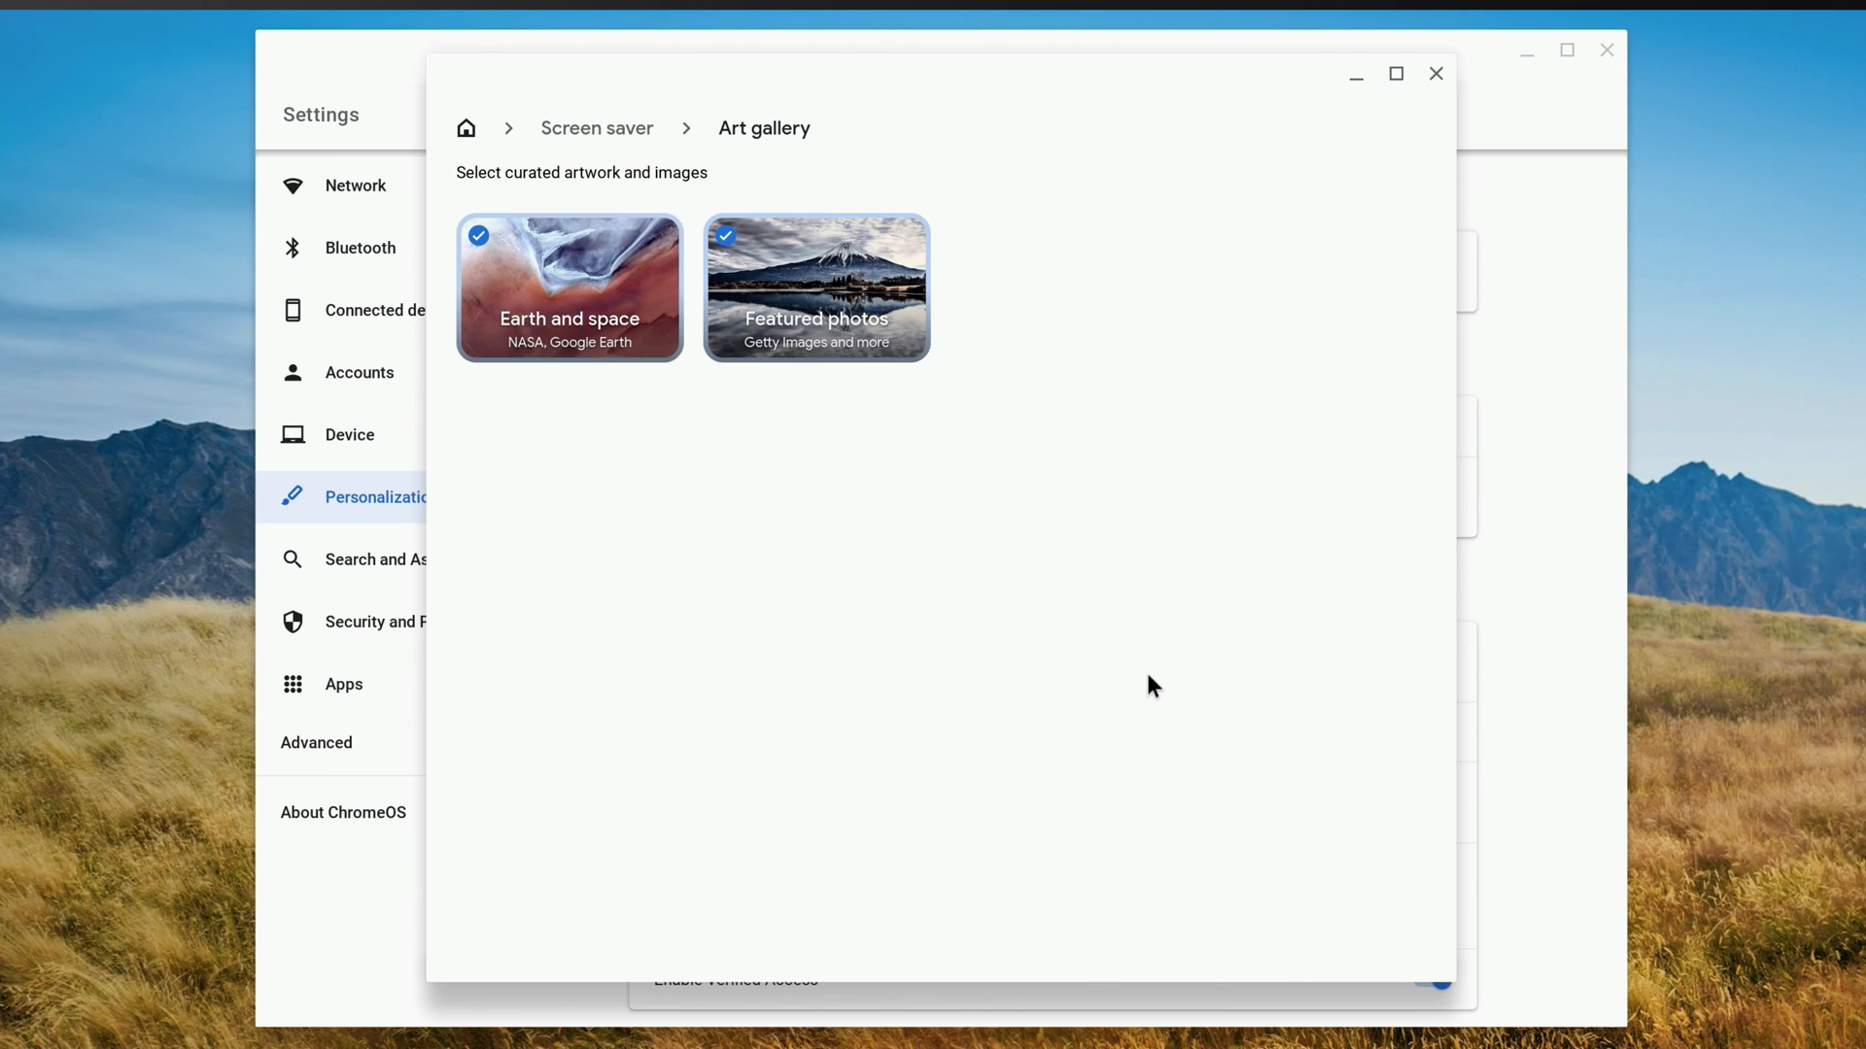
{"action": "left_click", "coordinate": [595, 128]}
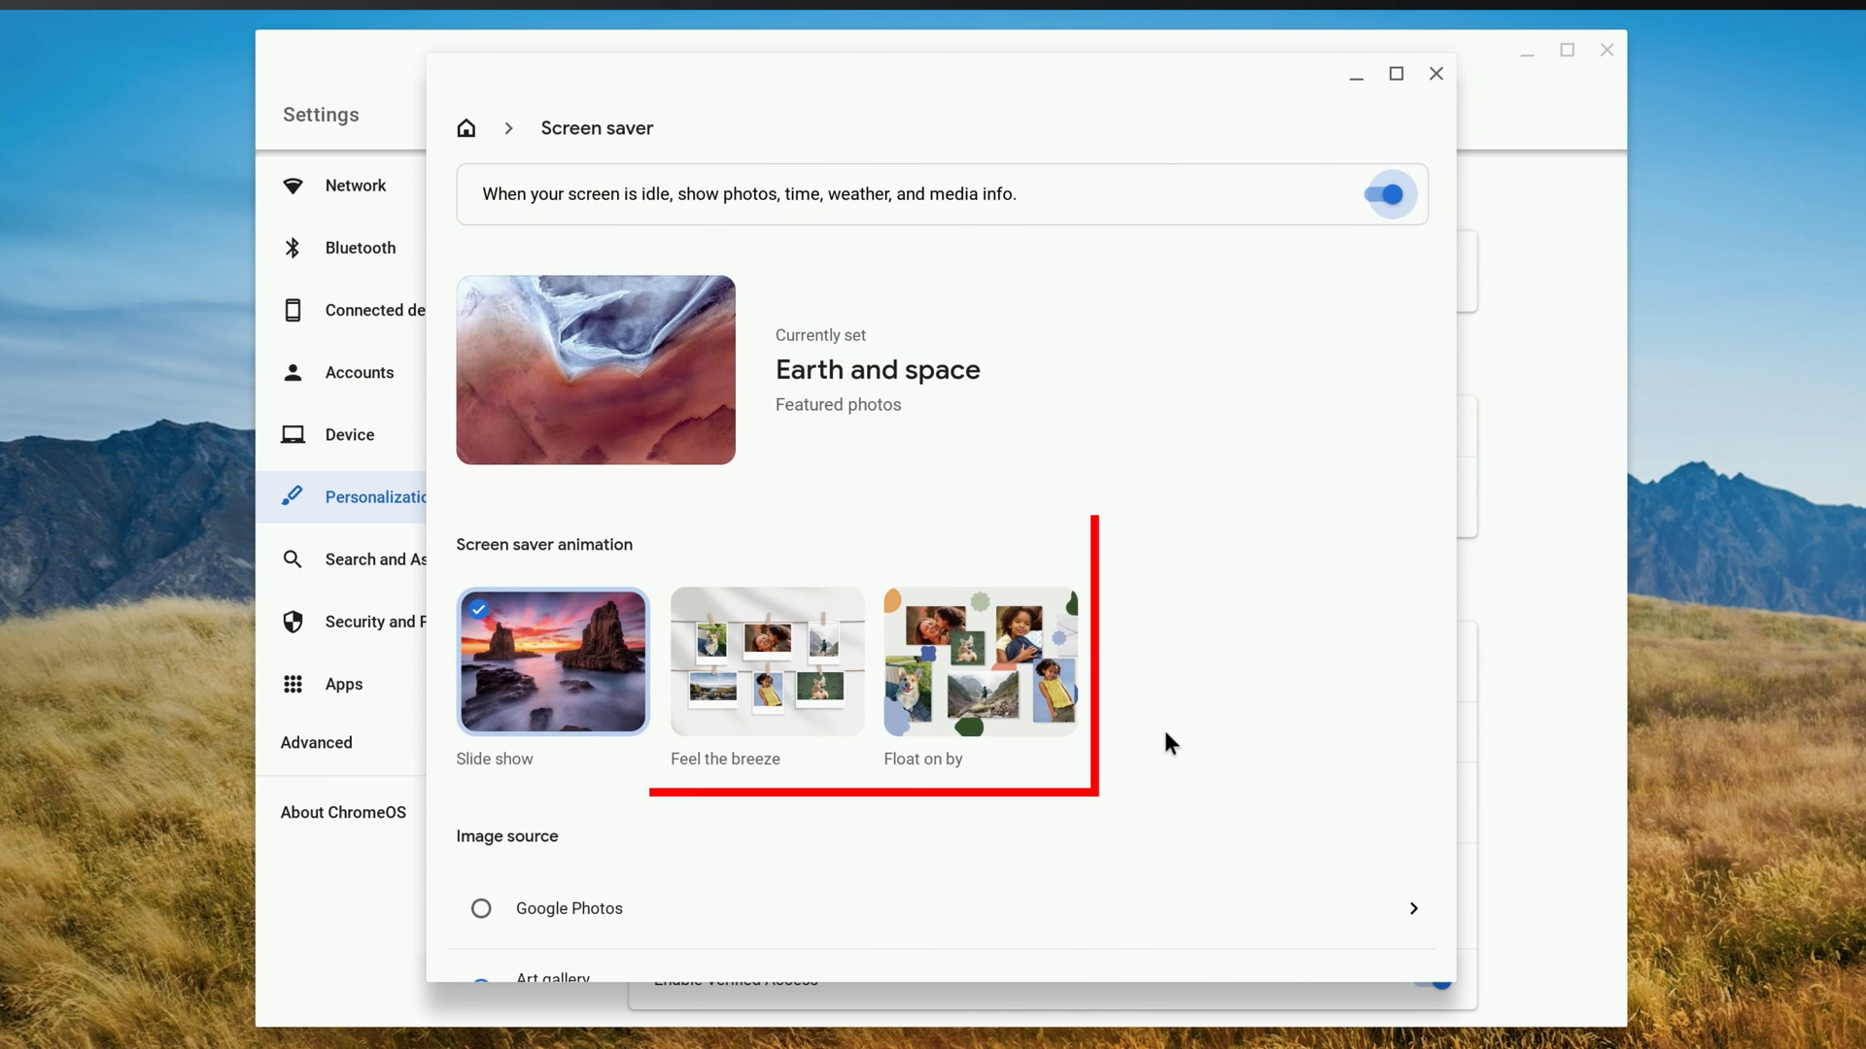
{"action": "left_click", "coordinate": [767, 662]}
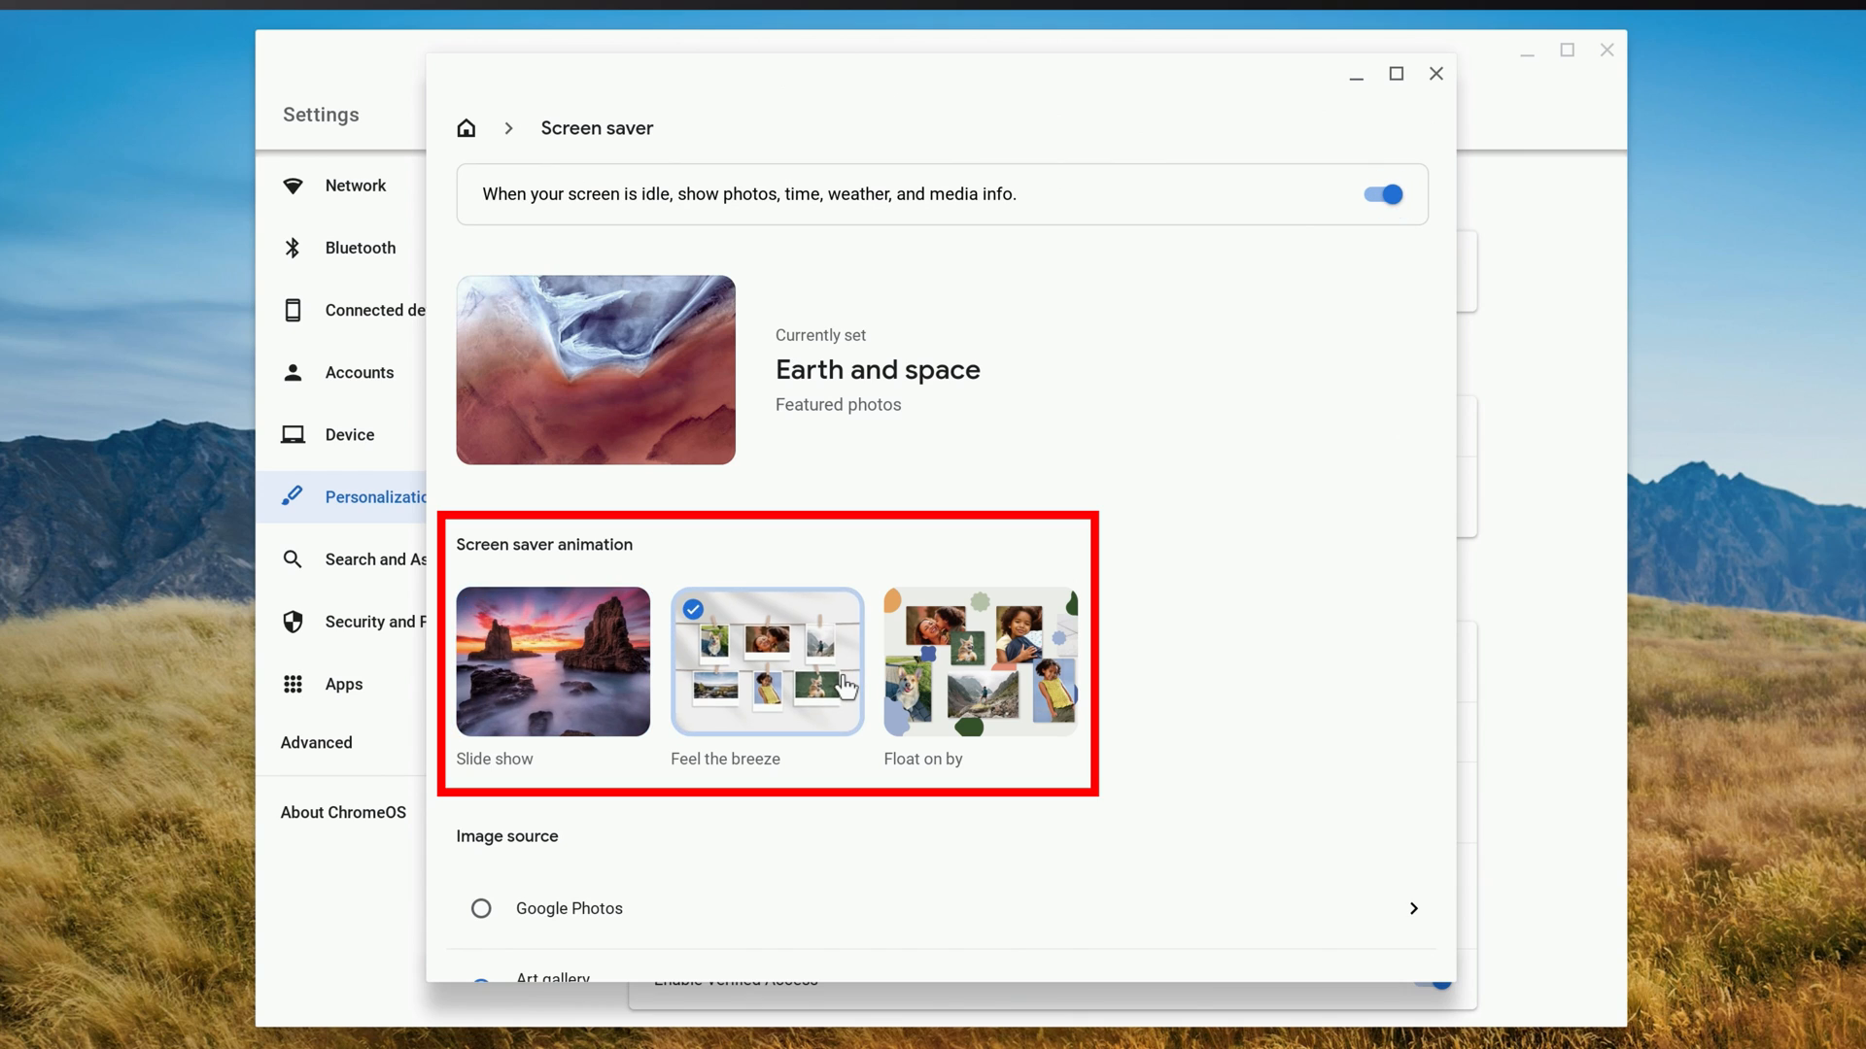
{"action": "left_click", "coordinate": [979, 662]}
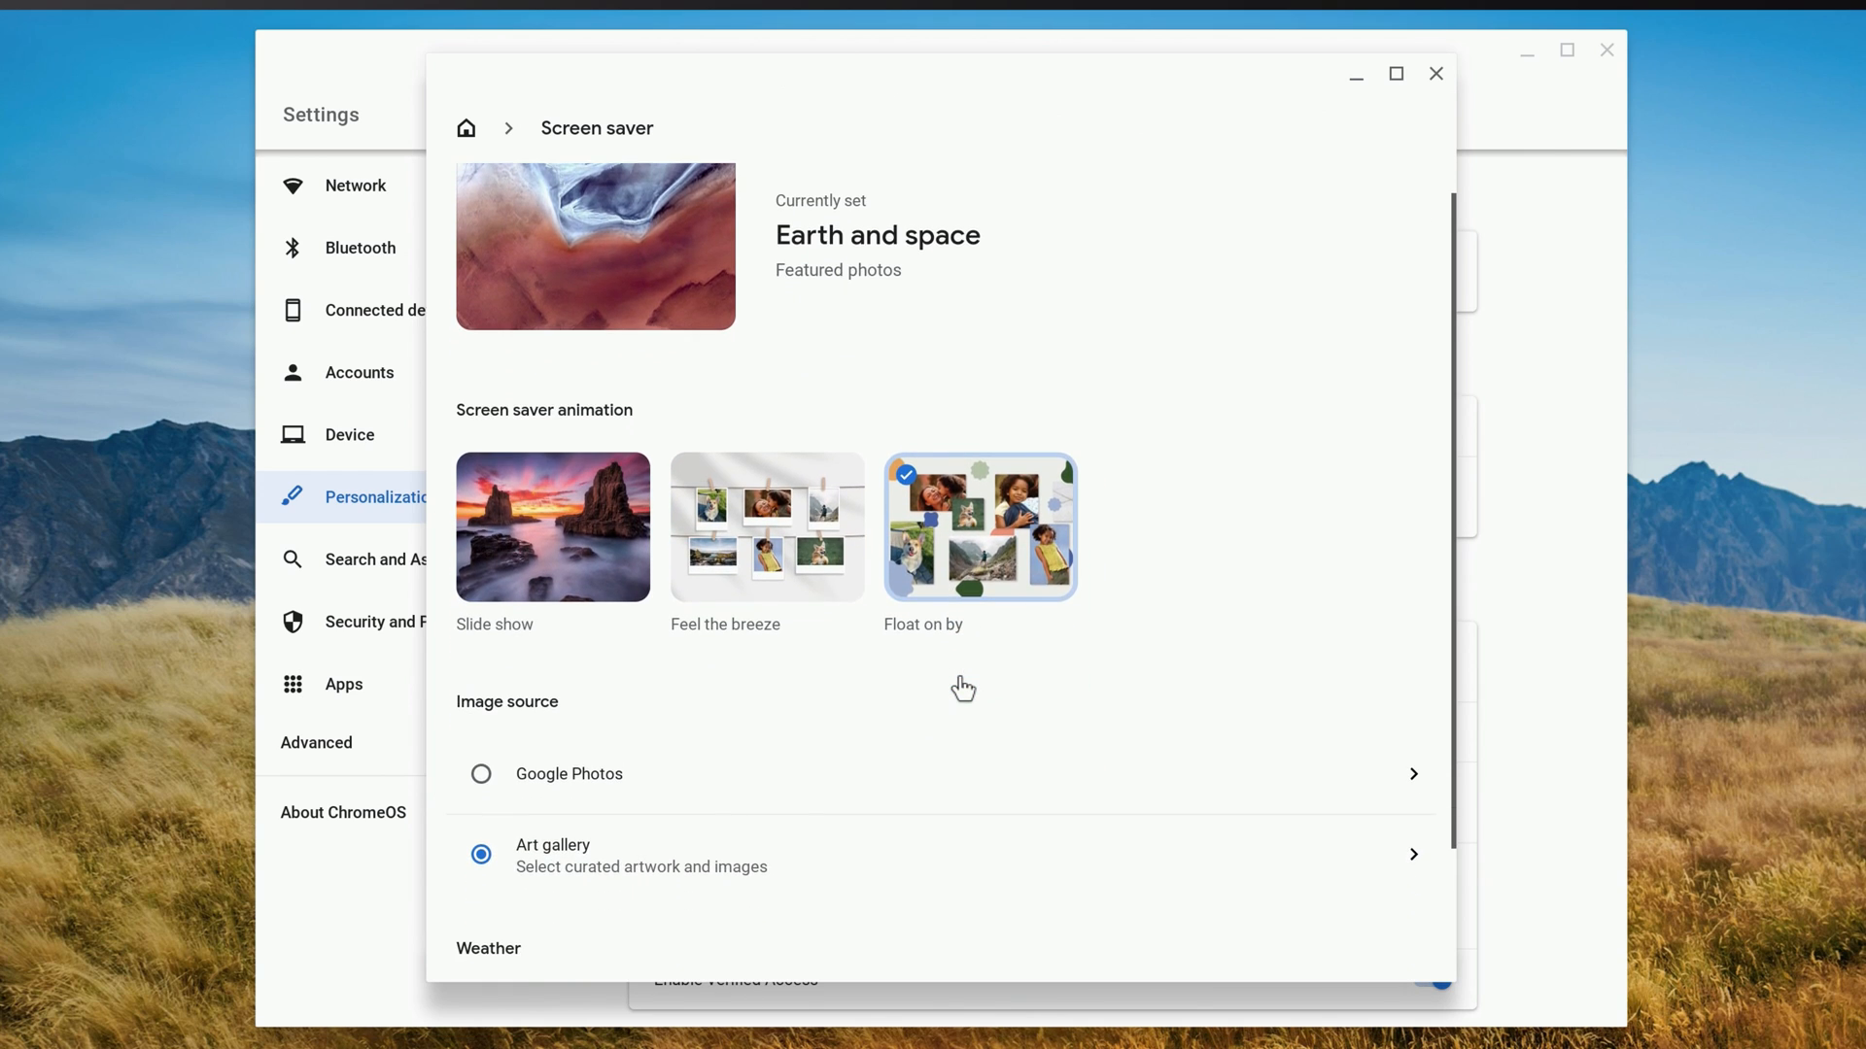
{"action": "scroll", "scroll_direction": "down", "scroll_amount": 3}
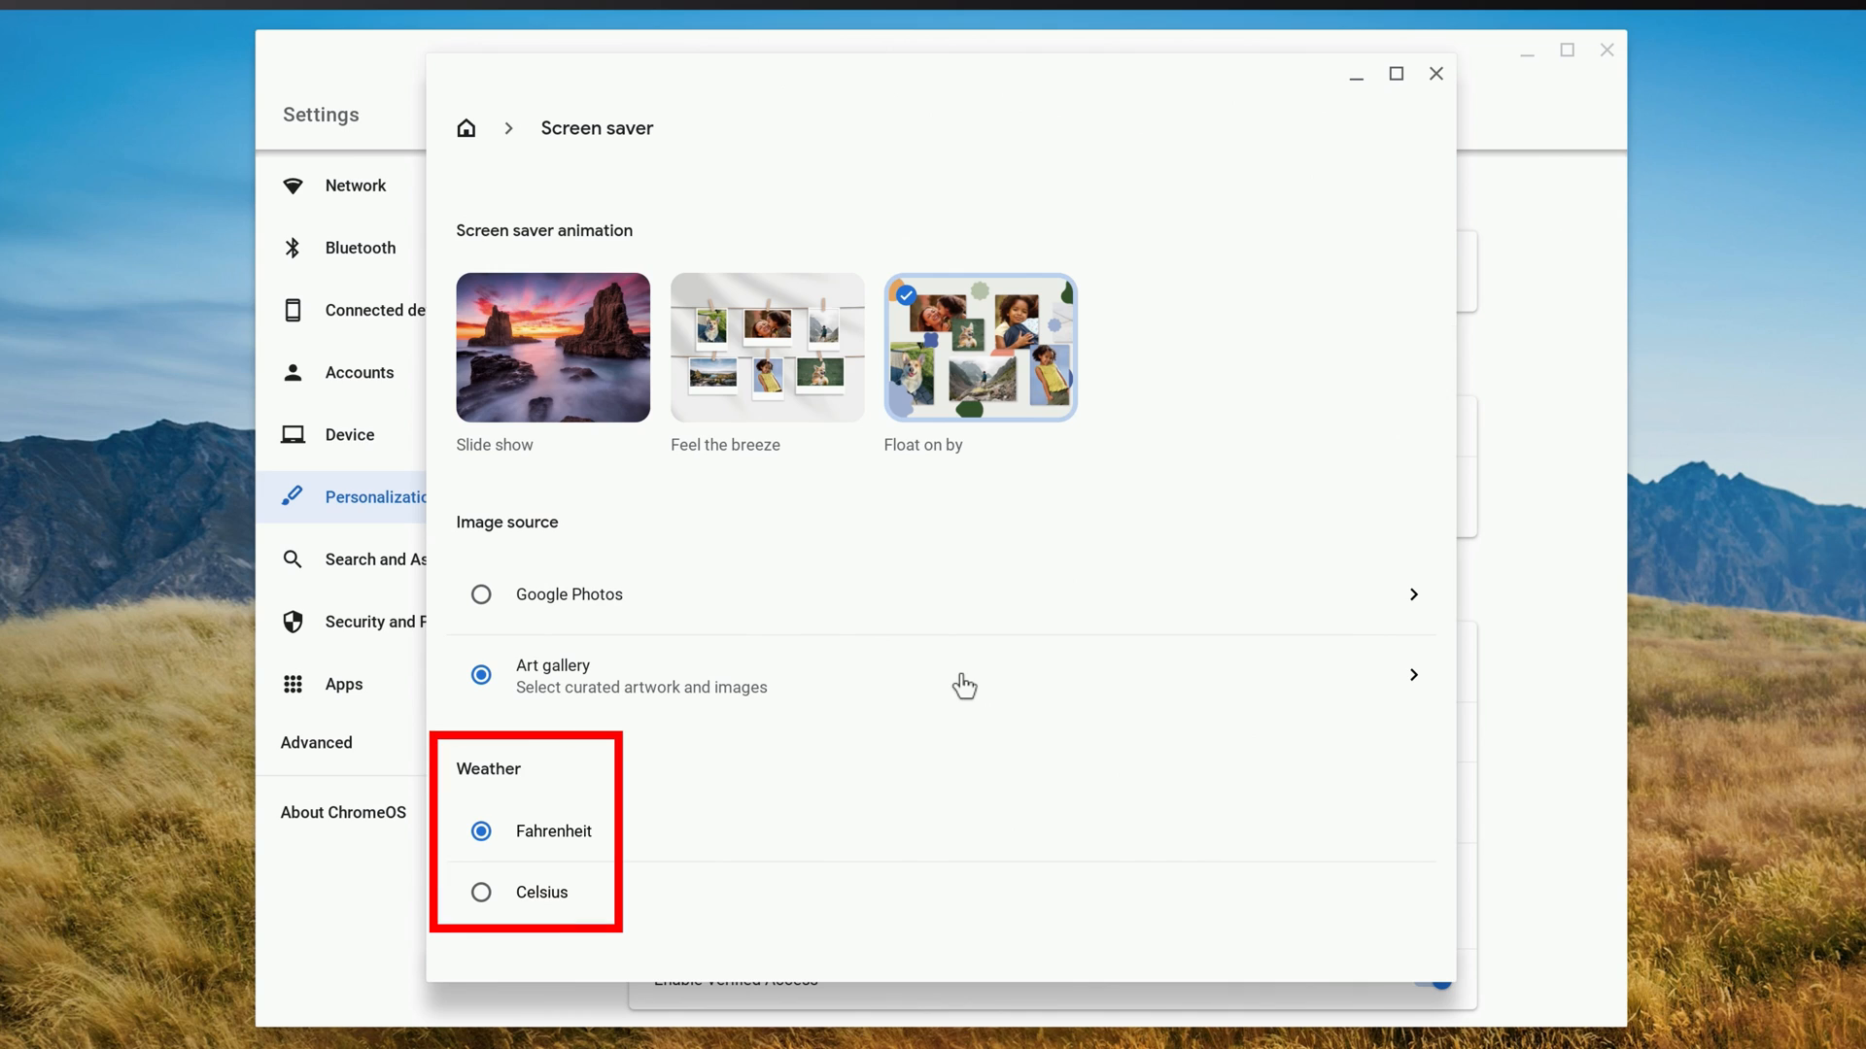